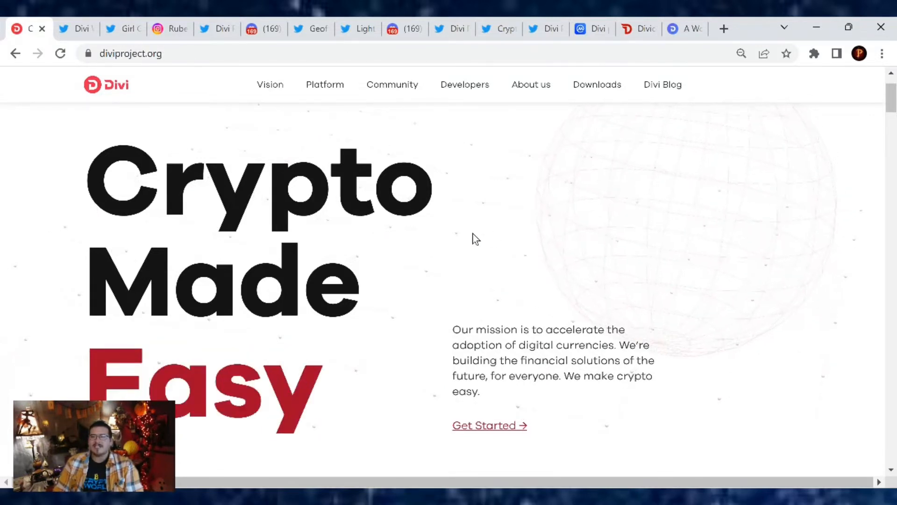
Read down the Divi Wallet LaLiga thread to the Girl Gone Crypto partnership photo in Madrid.
click(72, 29)
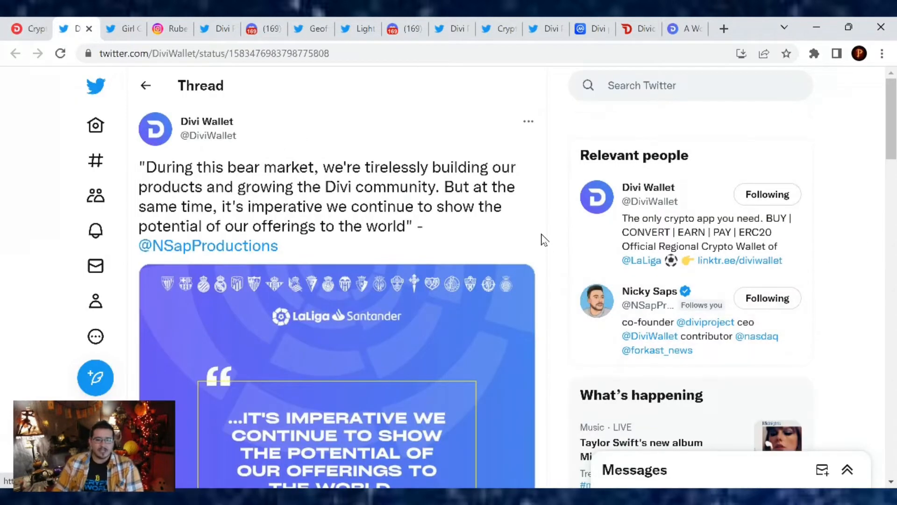
mouse_move(552, 239)
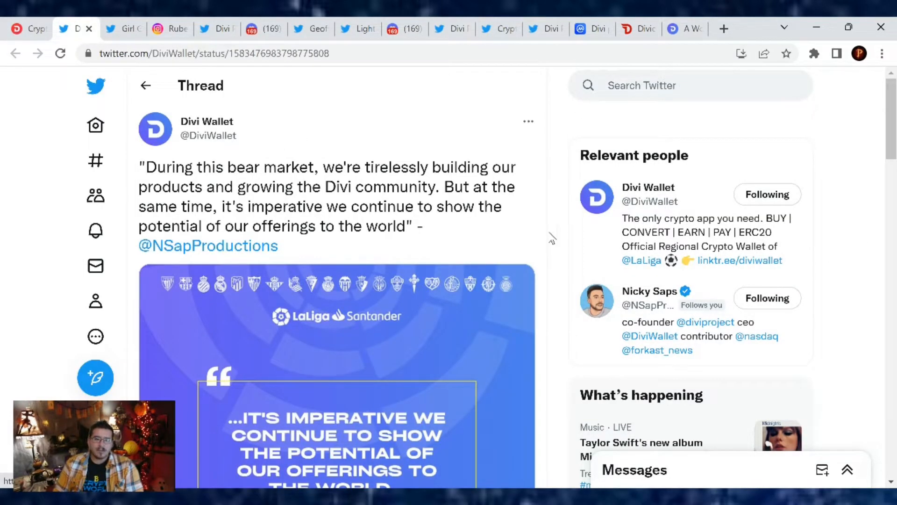
mouse_move(582, 260)
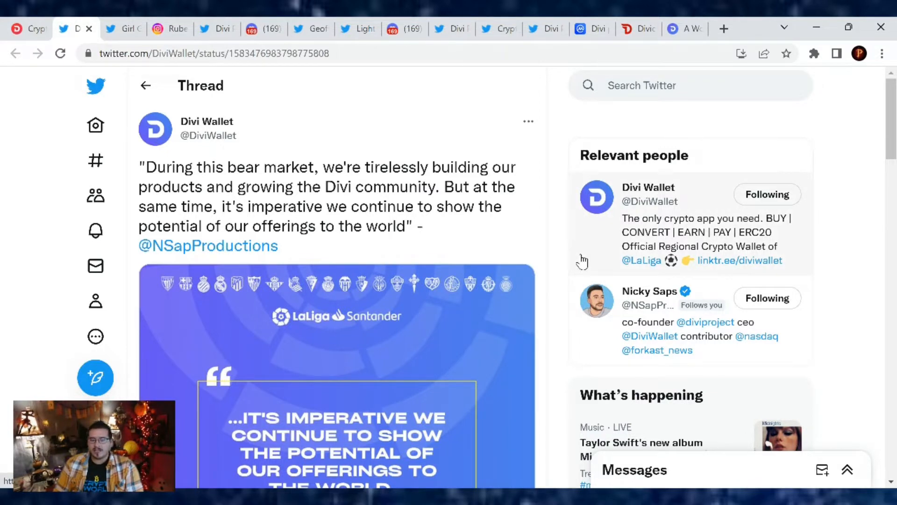
mouse_move(532, 254)
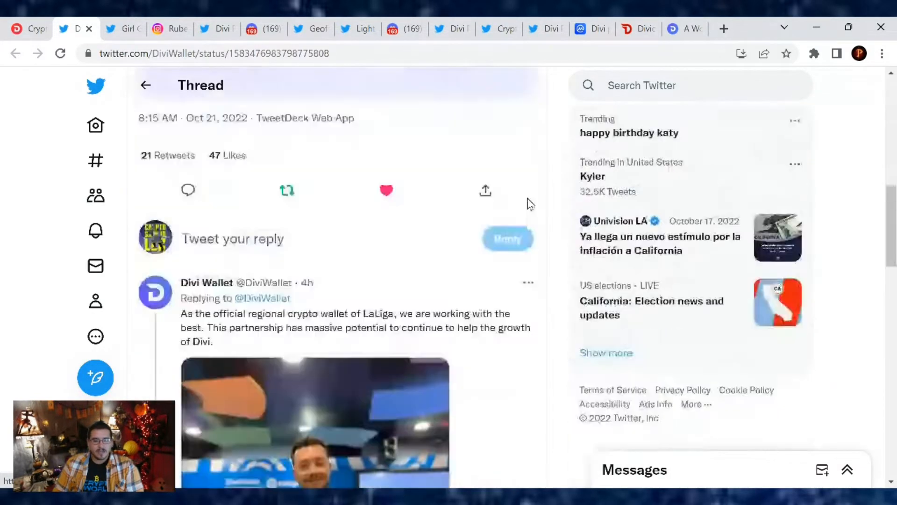
scroll(down, 3)
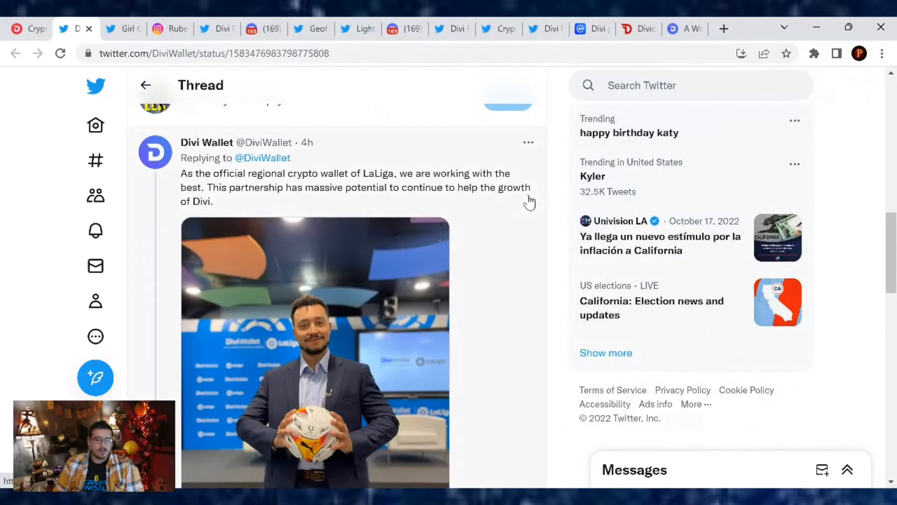
mouse_move(528, 232)
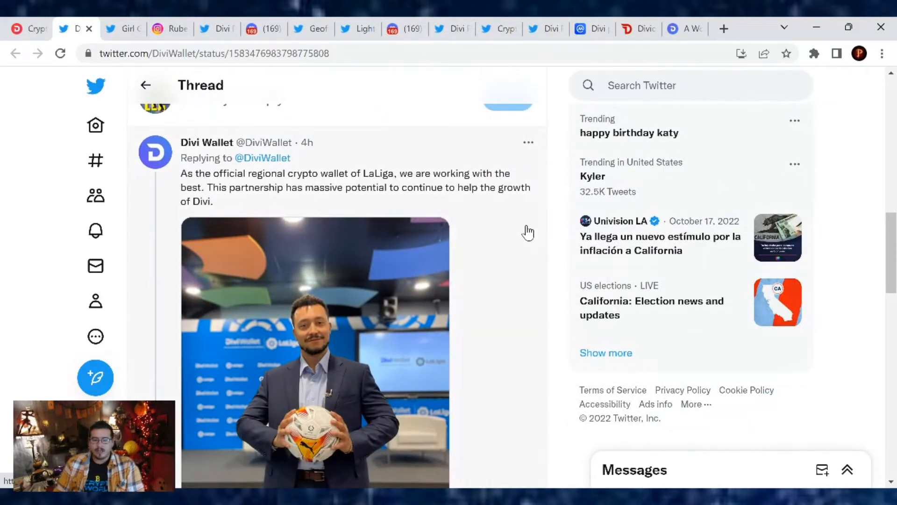
mouse_move(523, 233)
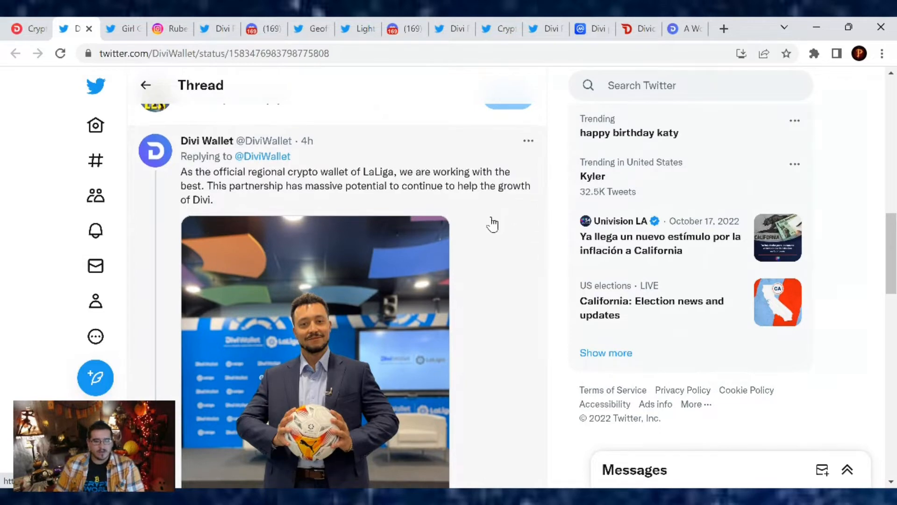
scroll(down, 3)
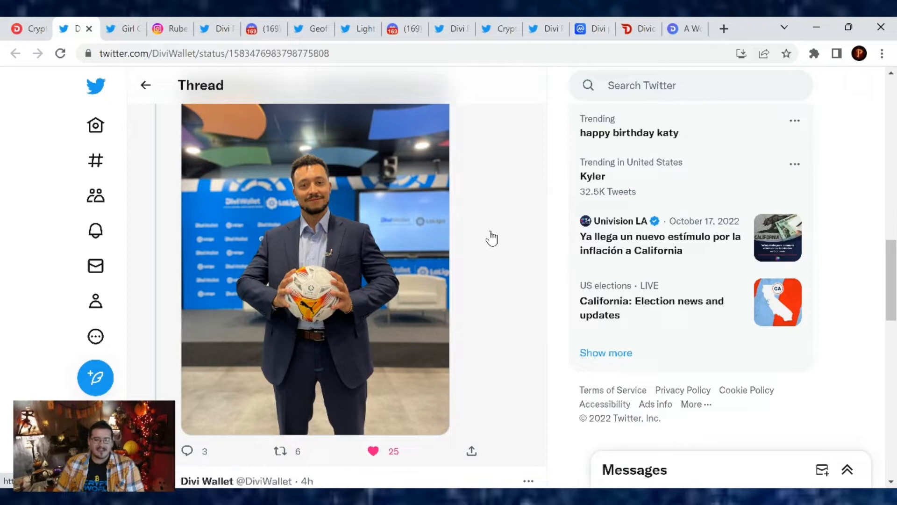
scroll(down, 3)
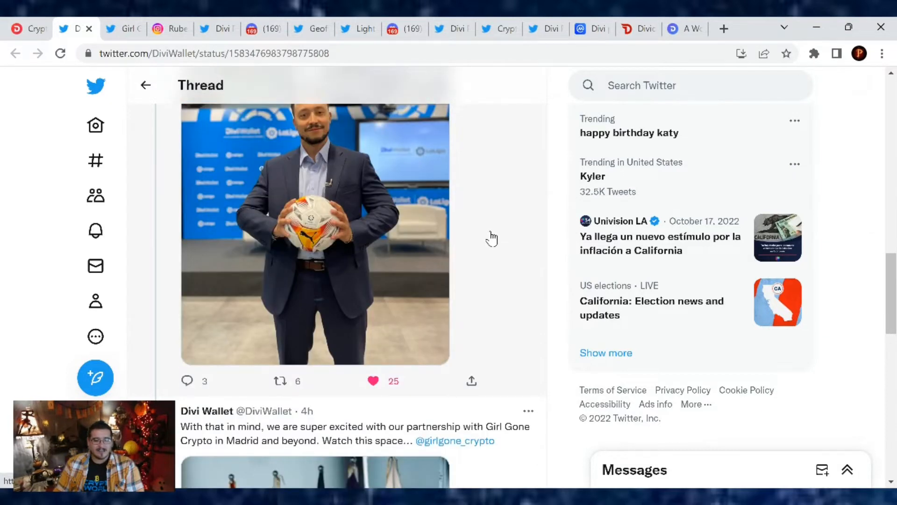
mouse_move(488, 238)
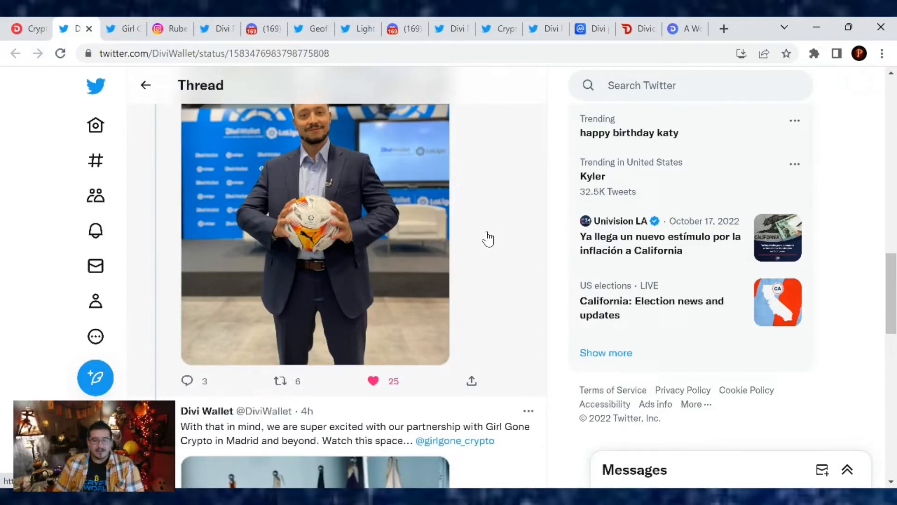
scroll(down, 3)
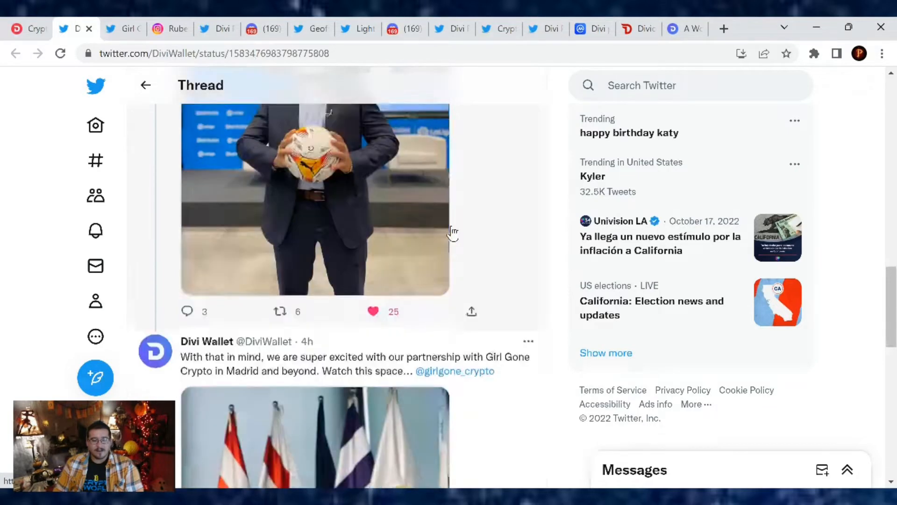
scroll(down, 3)
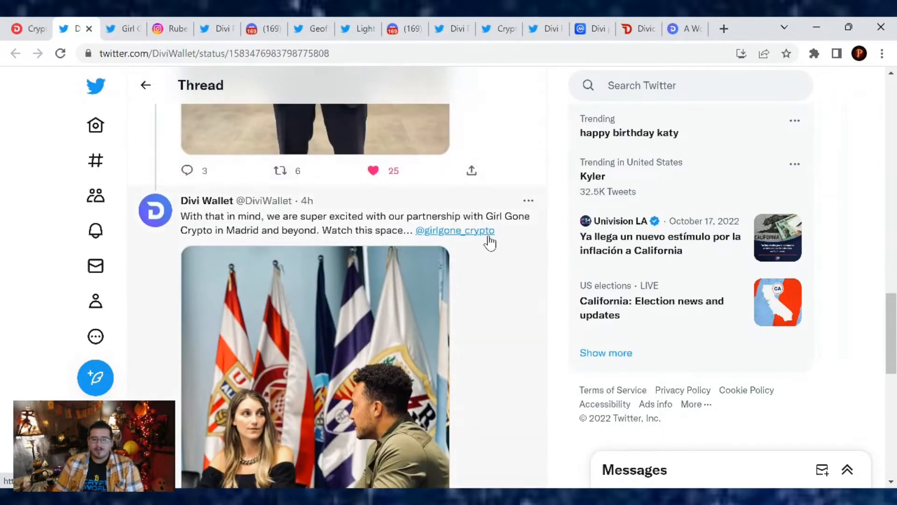
mouse_move(491, 258)
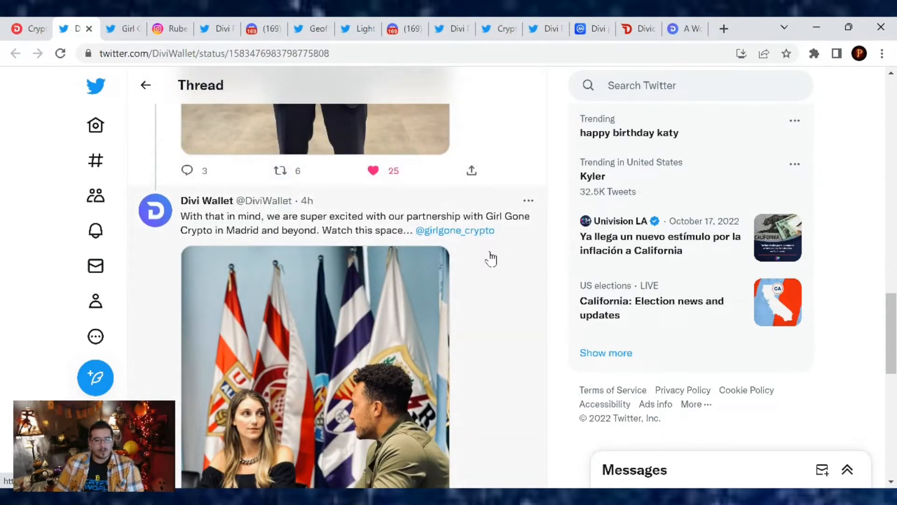
mouse_move(529, 258)
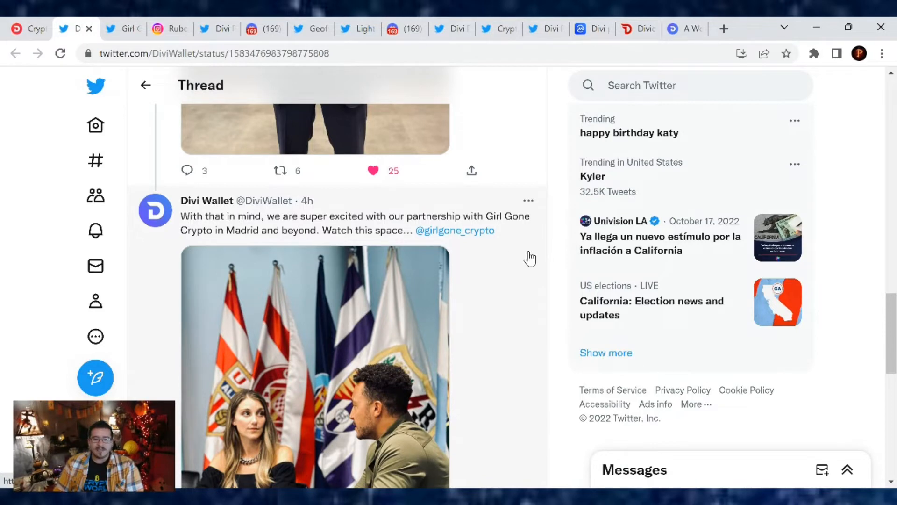
scroll(down, 3)
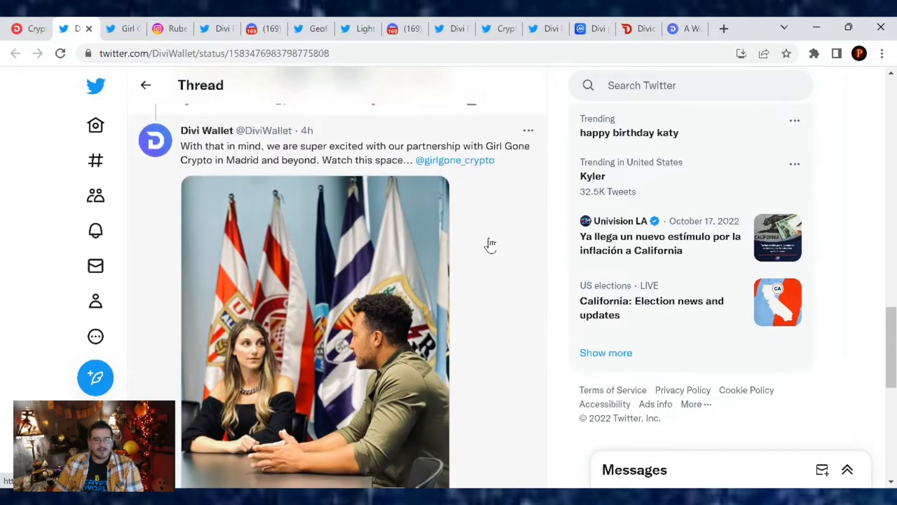
scroll(down, 3)
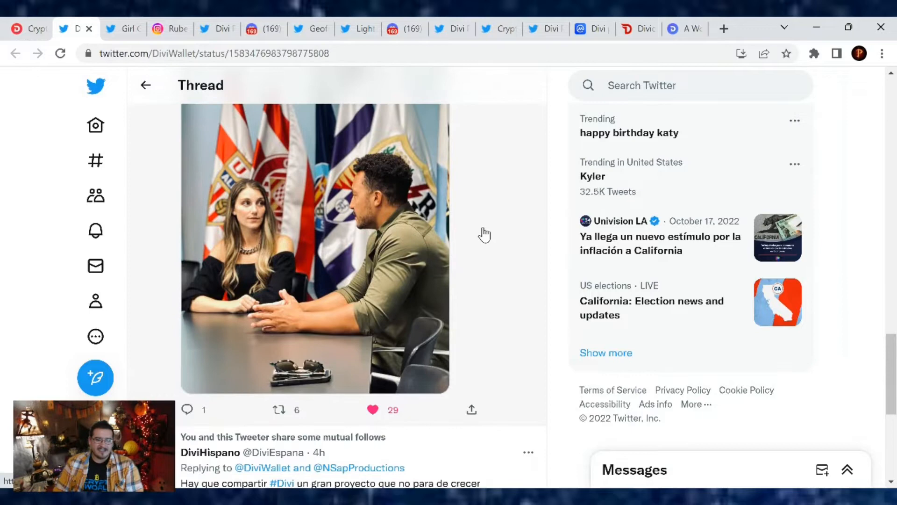
Enlarge the partnership photo, then bring up Girl Gone Crypto's 'Eat Pray Buy the Dip' tweet.
click(309, 264)
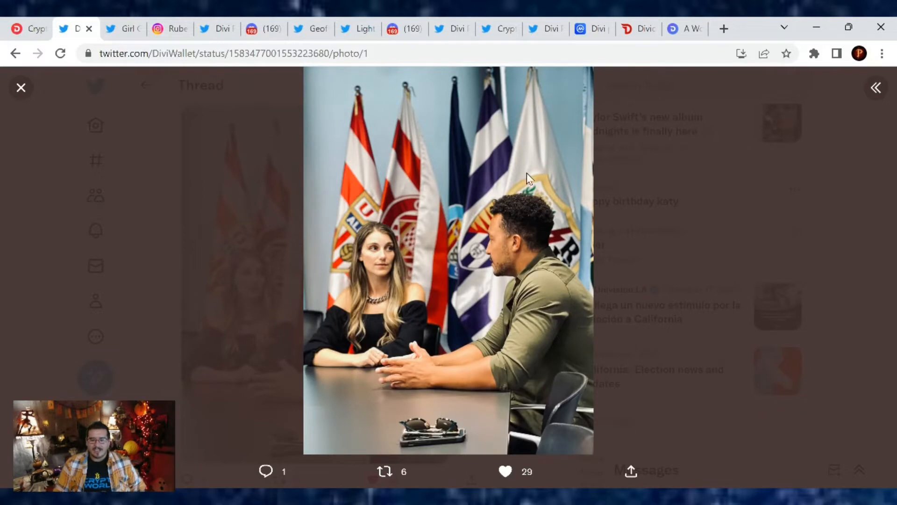
mouse_move(593, 239)
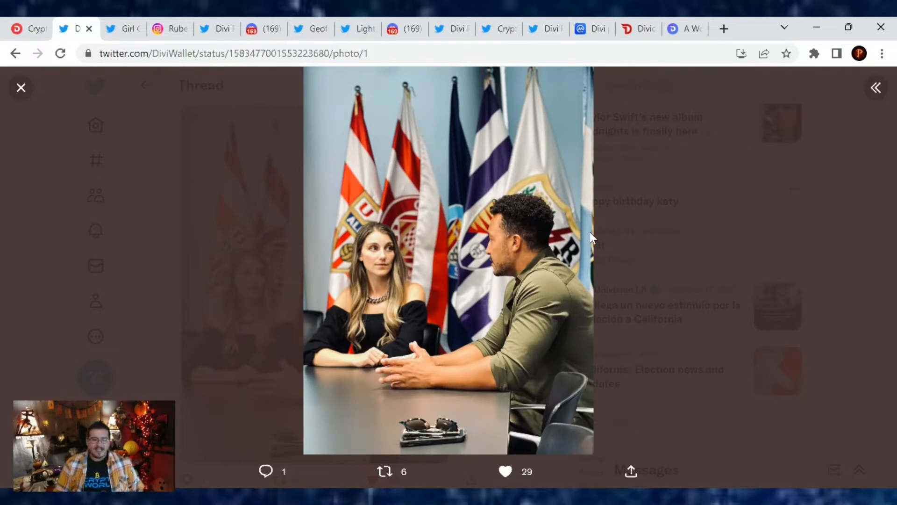
click(21, 88)
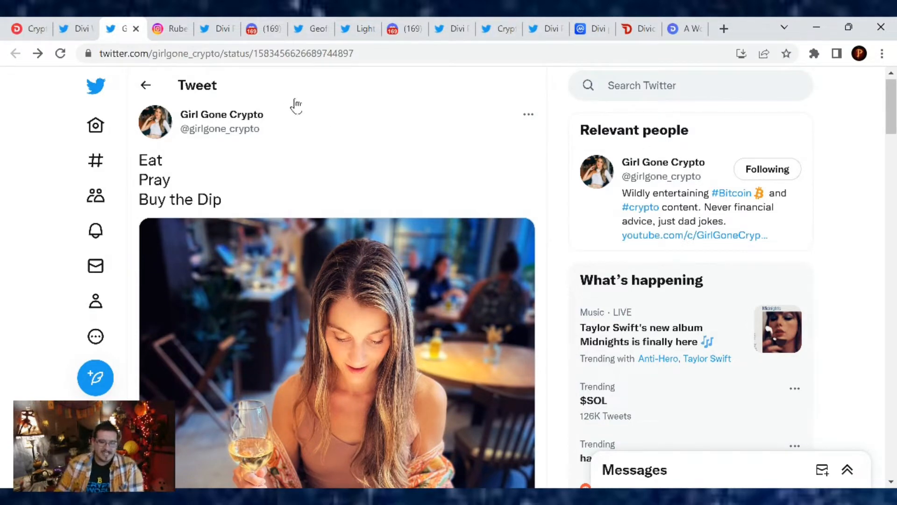
scroll(down, 3)
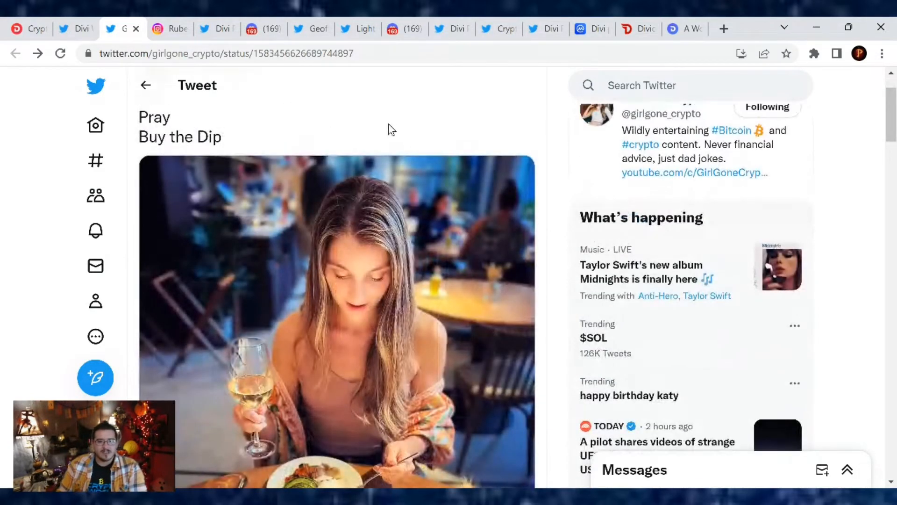
scroll(down, 3)
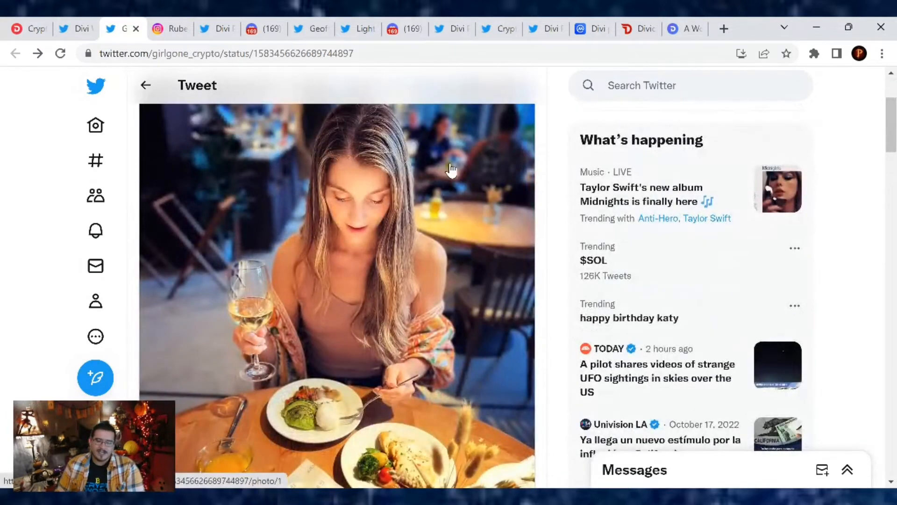
mouse_move(468, 177)
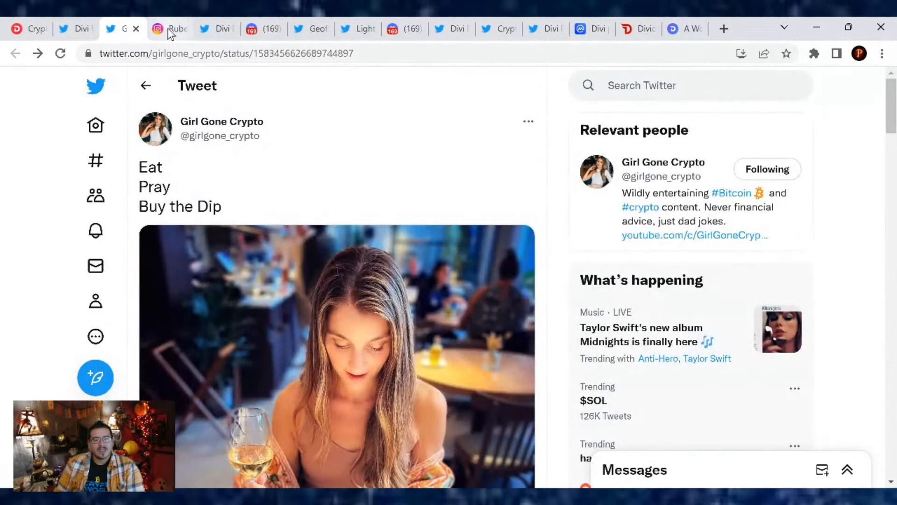
Browse the linked Instagram profile's Madrid video post, then return to the Eat Pray Buy the Dip tweet.
click(174, 28)
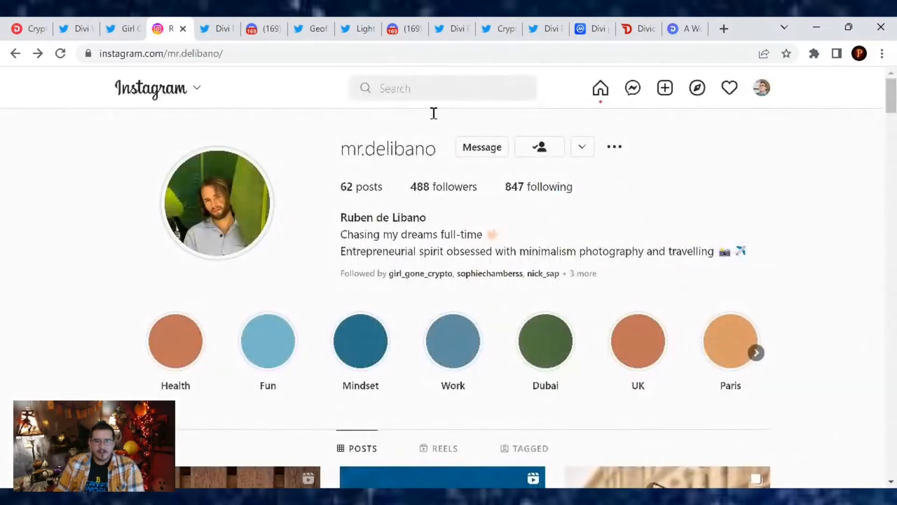
scroll(down, 3)
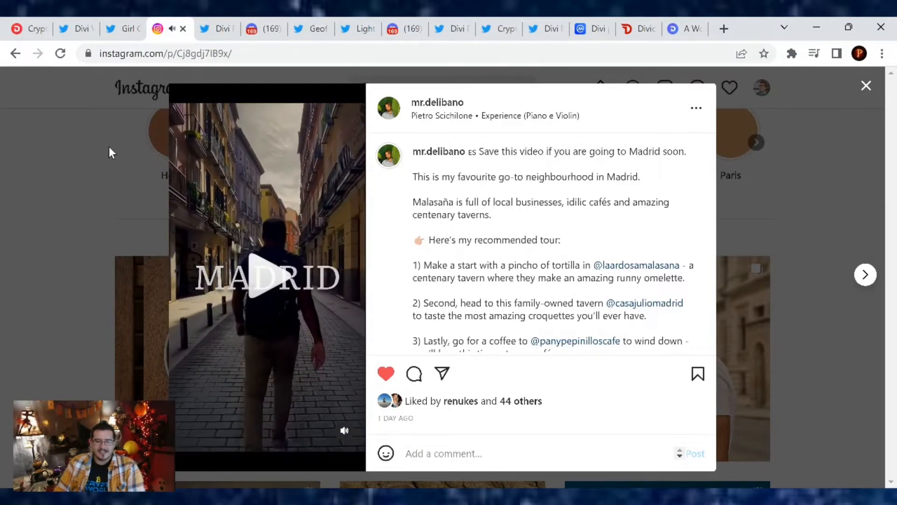
click(865, 85)
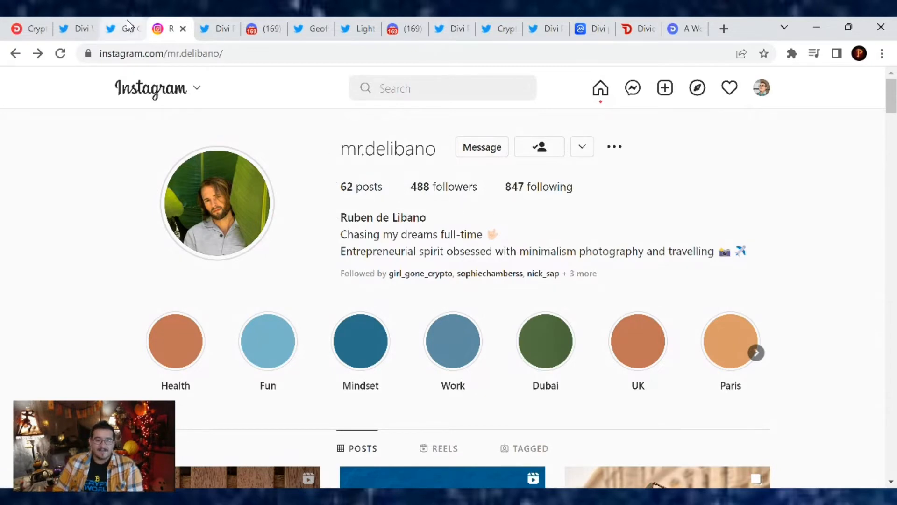
click(123, 28)
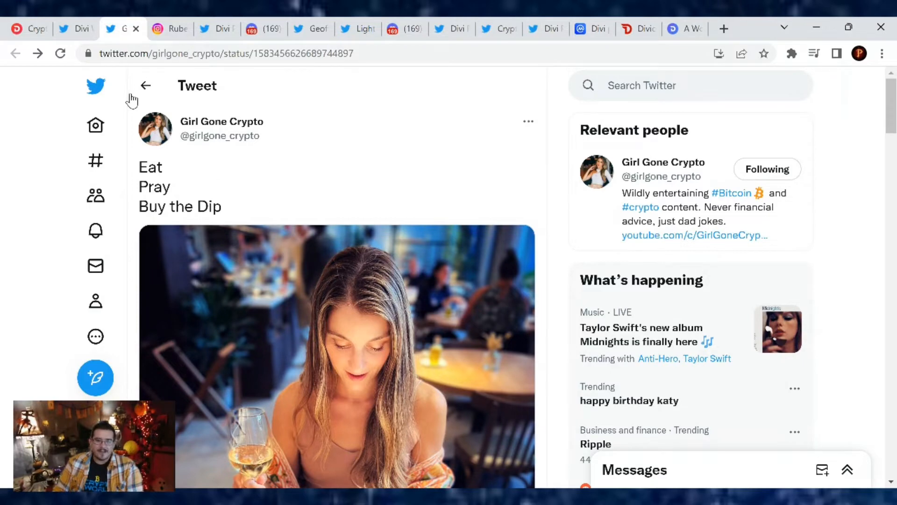
Show Divi Project's tweet with the recorded Space on $DIVI, LaLiga and DeFi.
click(211, 28)
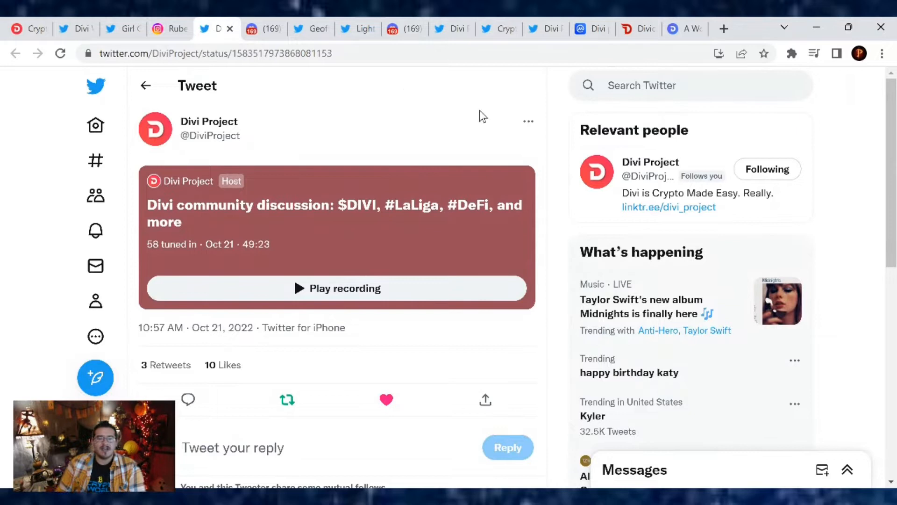
mouse_move(466, 123)
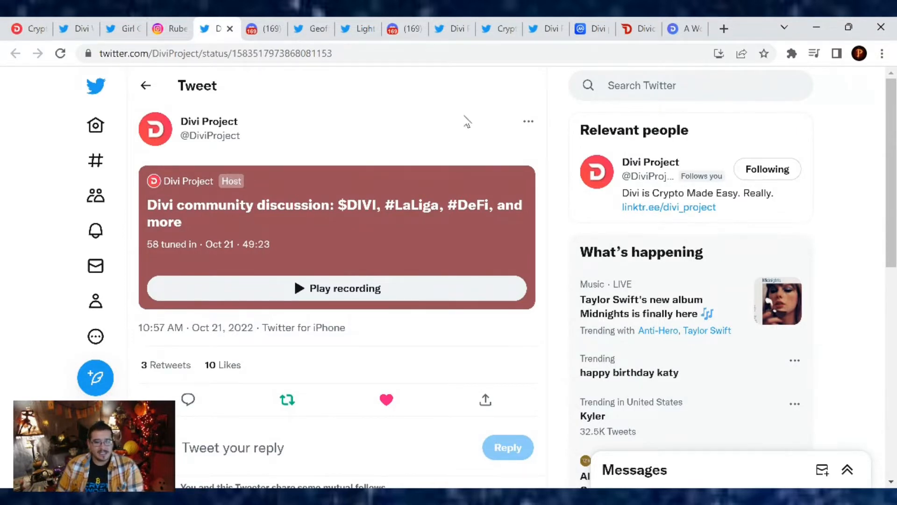
mouse_move(434, 138)
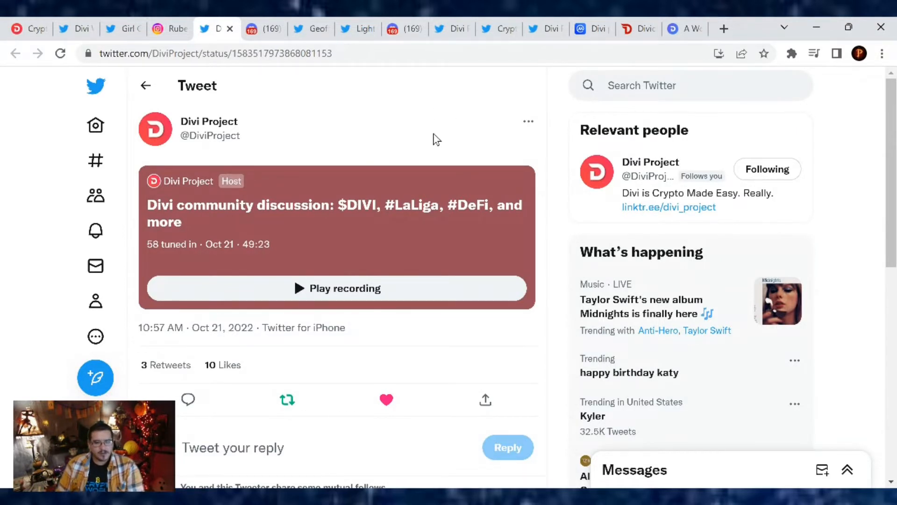
mouse_move(295, 262)
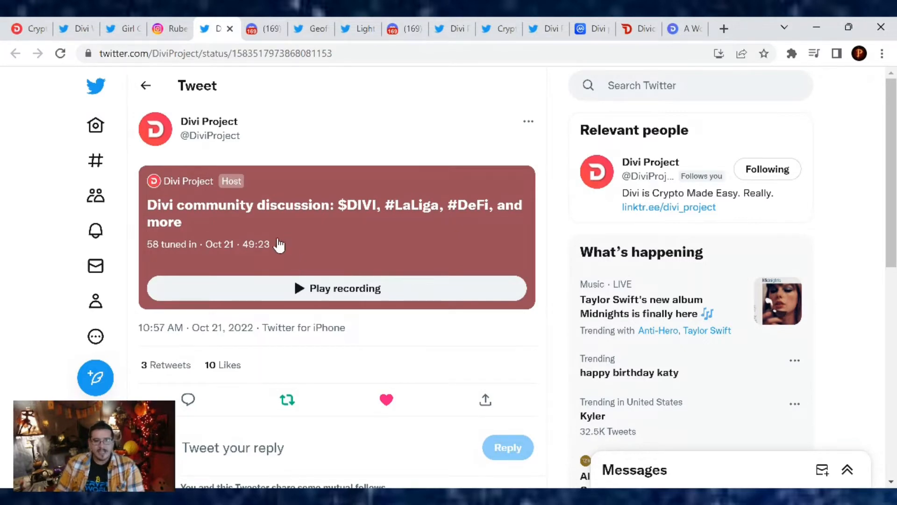
Show the LightningWorks #comic-con Discord channel with its merch group photo.
click(261, 29)
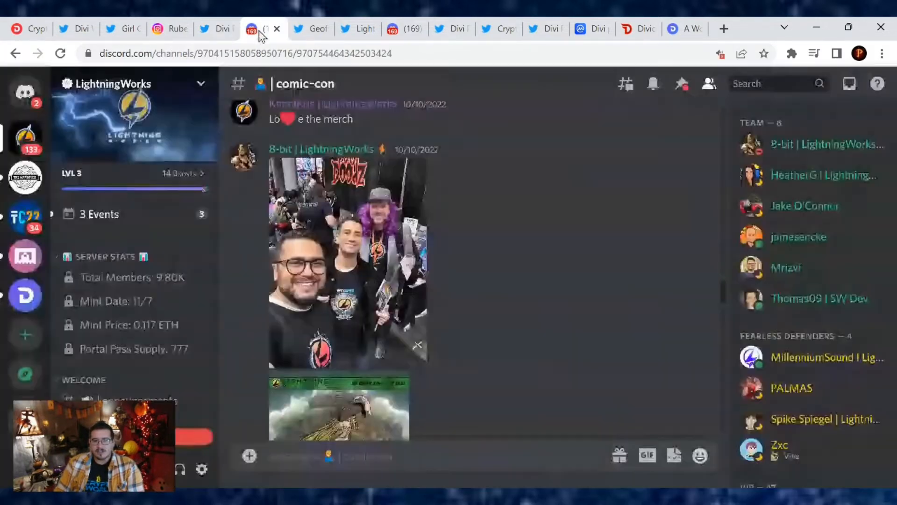
mouse_move(804, 183)
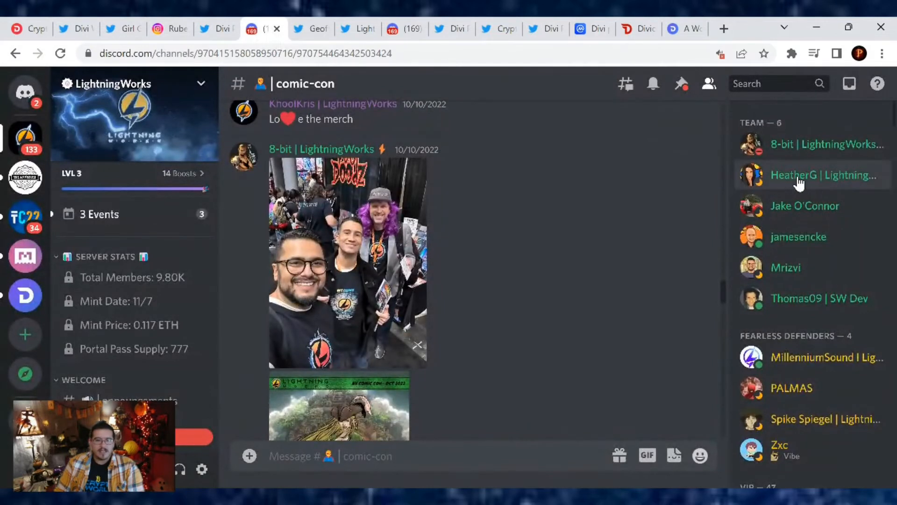
mouse_move(508, 158)
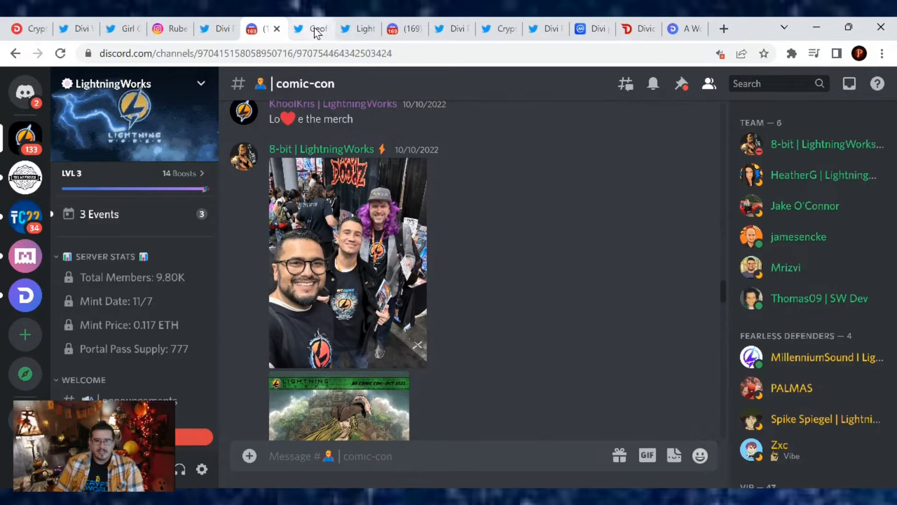
Look over Geoff McCabe's CryptoMondaysSJ presentation tweet, then LightningWorks' 2 FOR 1 free mint promo image.
click(313, 29)
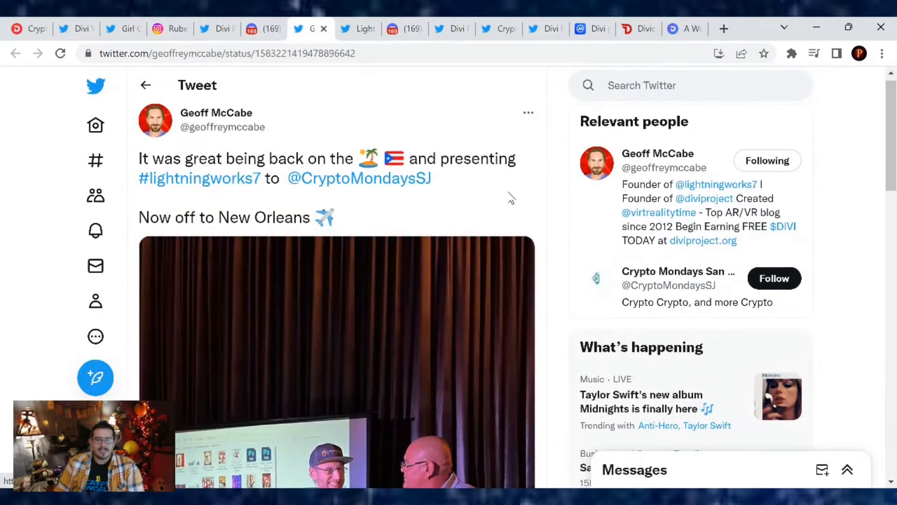
scroll(down, 3)
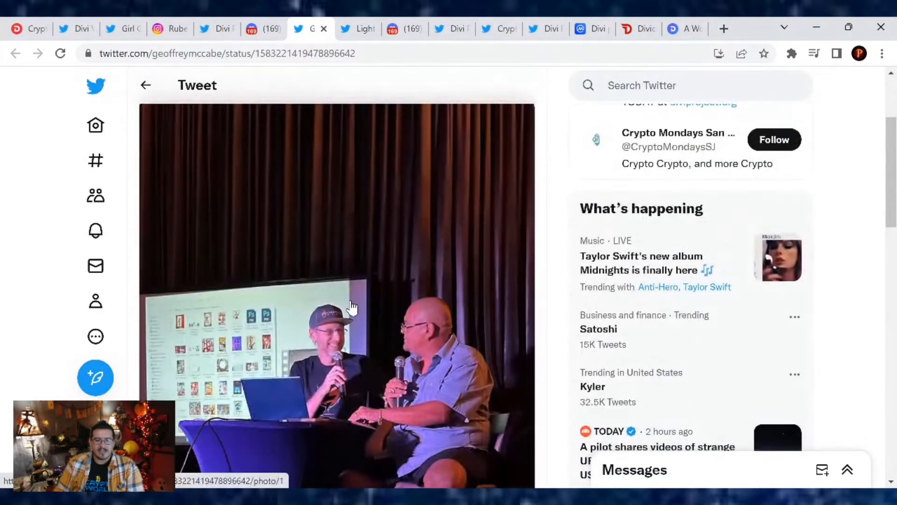
click(357, 29)
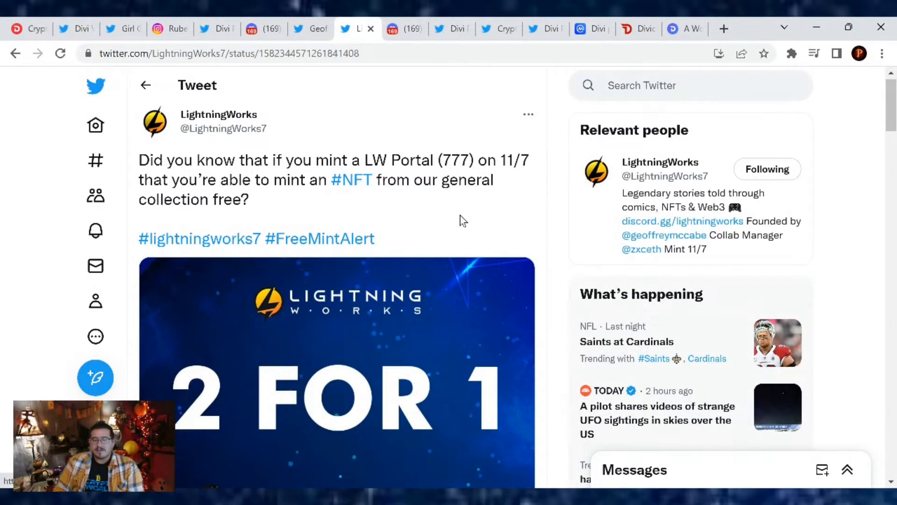
scroll(down, 3)
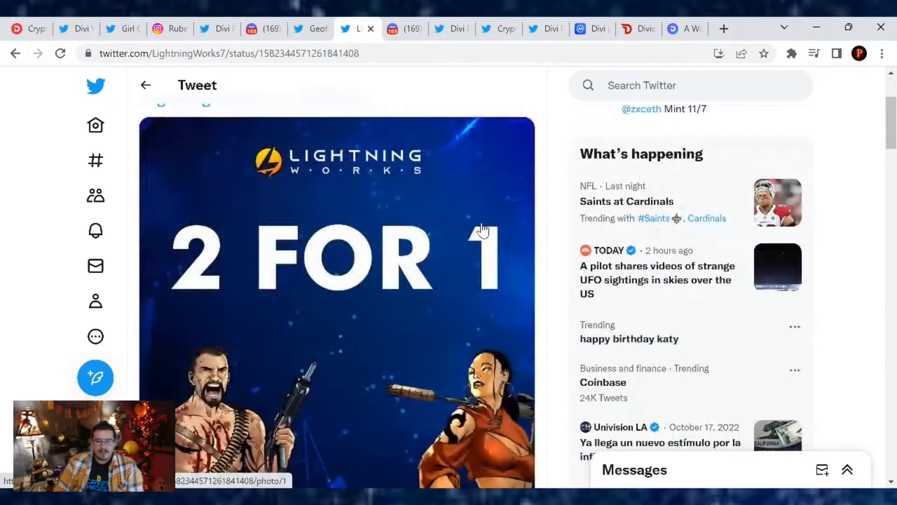
scroll(down, 3)
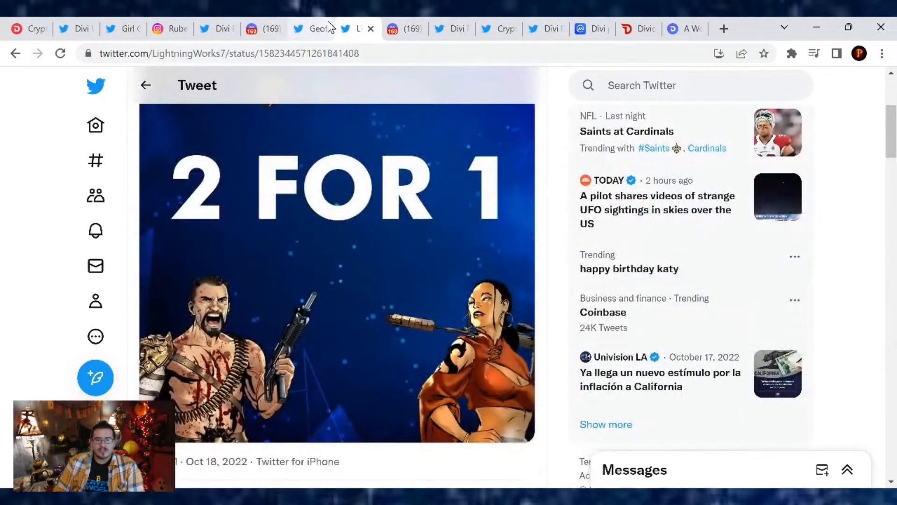
Scroll the #comic-con channel through the convention photos down to replies like 'So nice pictures'.
click(257, 28)
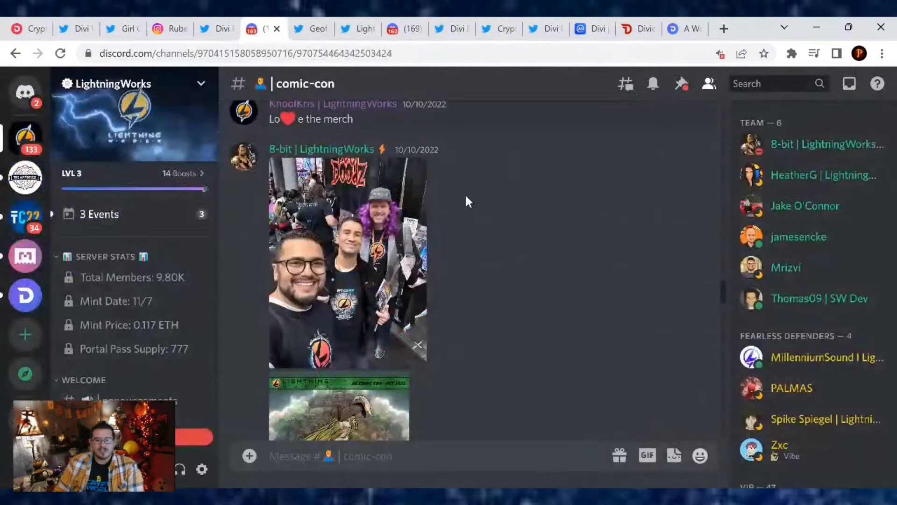
scroll(down, 3)
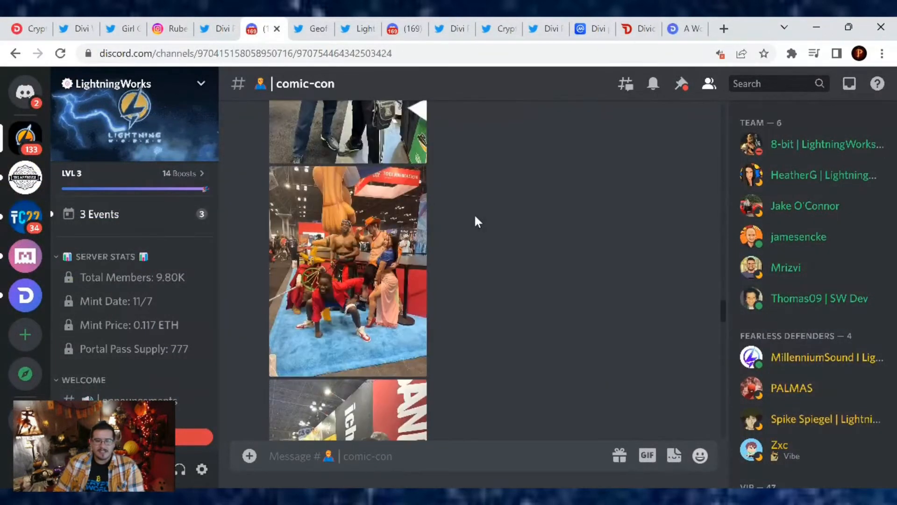
scroll(down, 3)
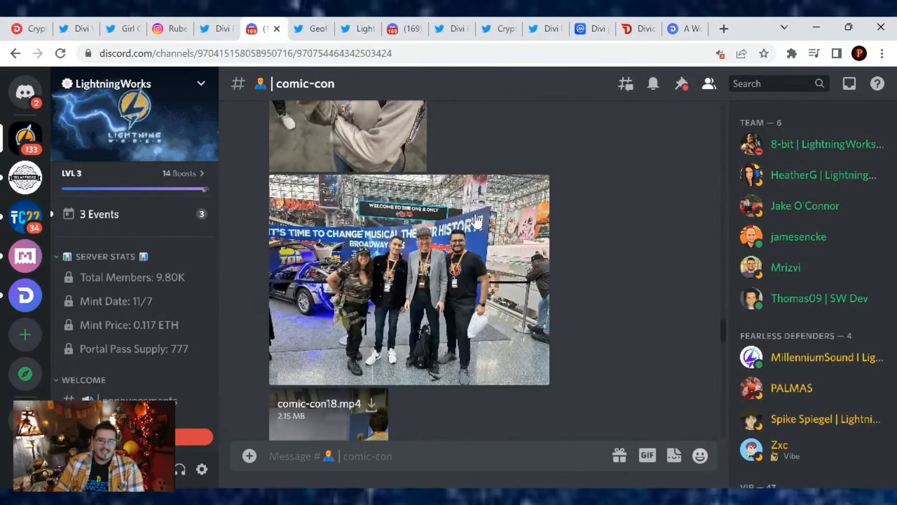
scroll(down, 3)
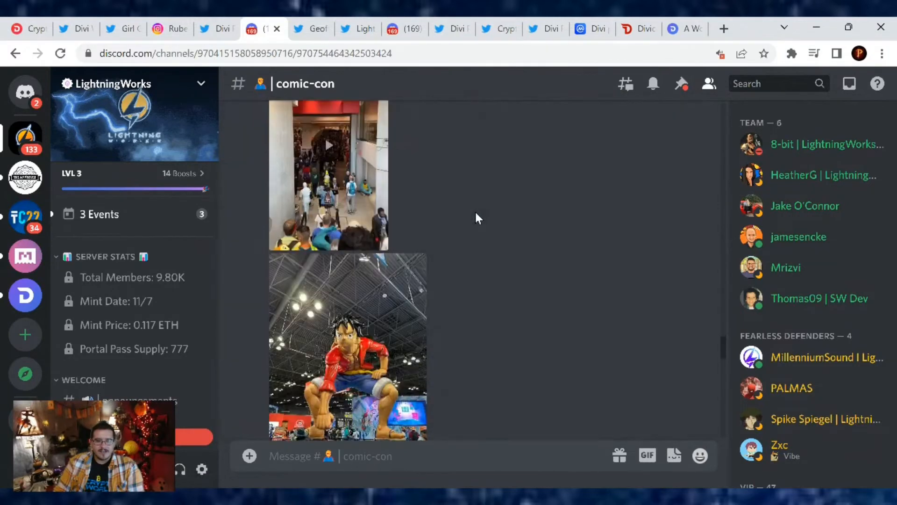
scroll(down, 3)
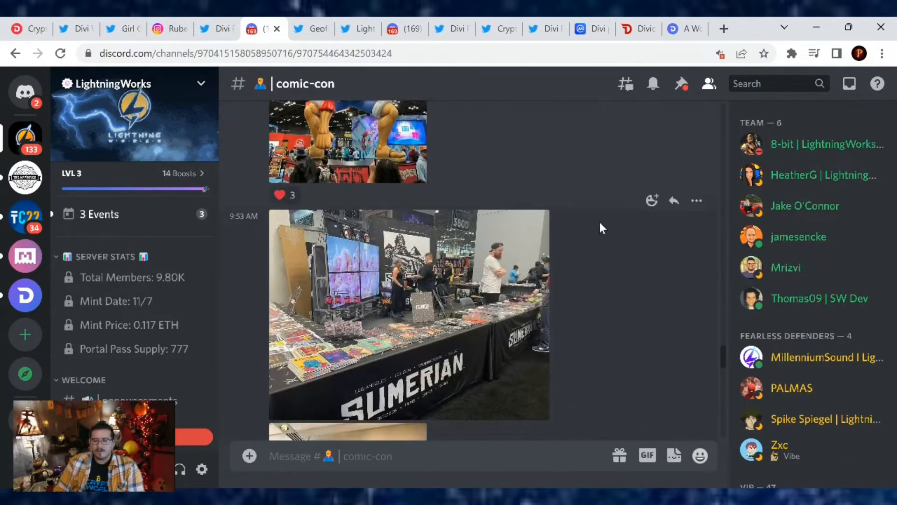
scroll(down, 3)
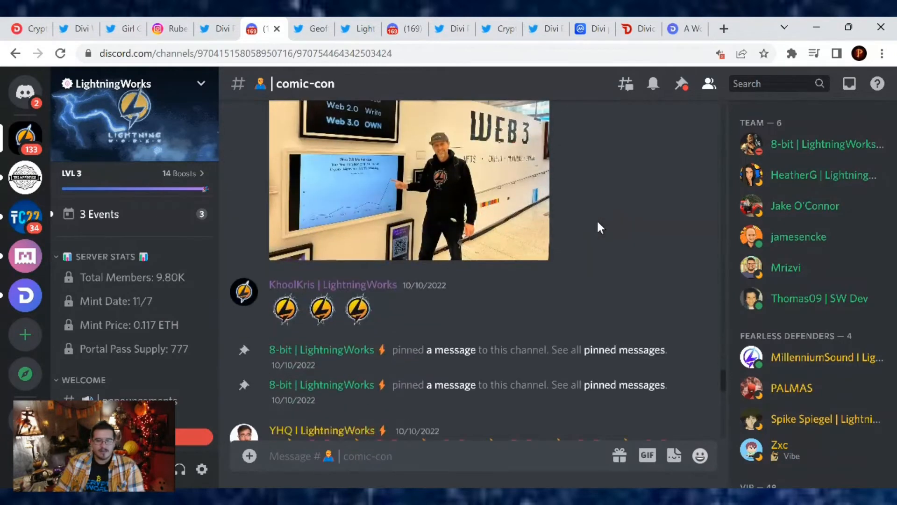
scroll(down, 3)
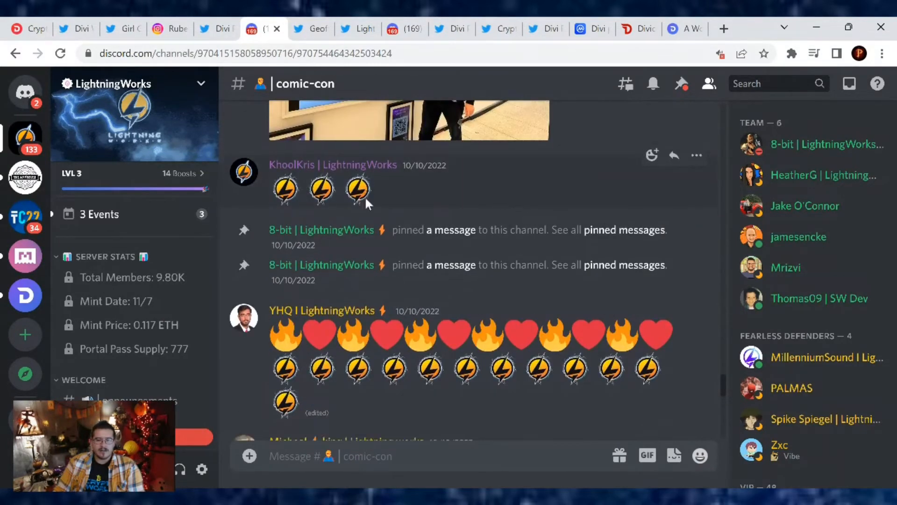
scroll(down, 3)
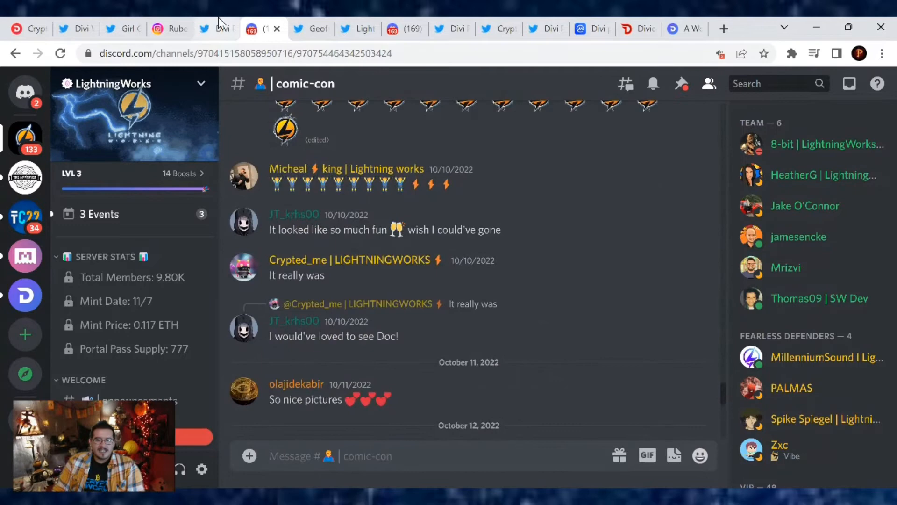
Return to Divi Project's recorded community discussion tweet on $DIVI, LaLiga and DeFi.
click(216, 28)
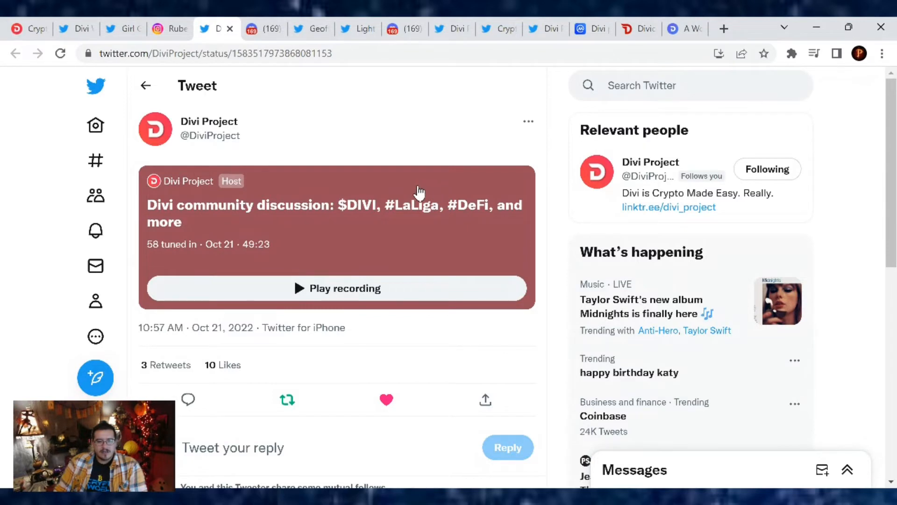
mouse_move(375, 272)
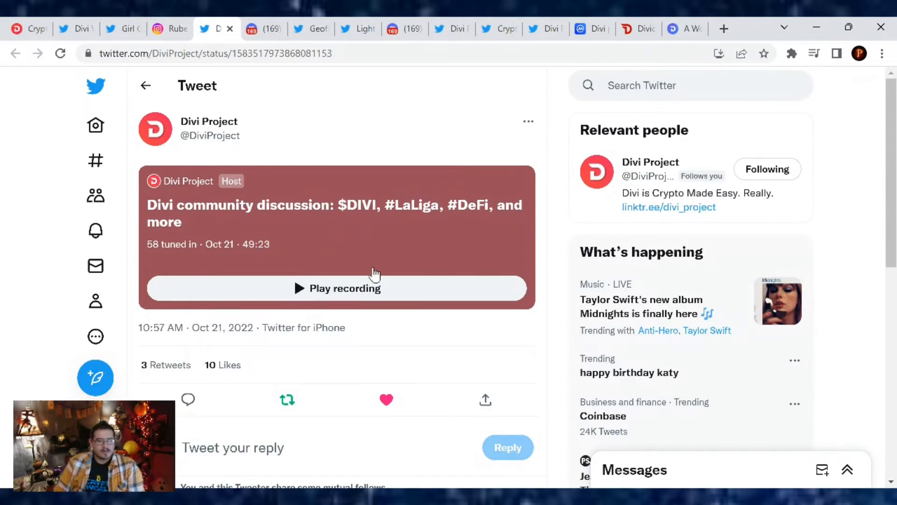
mouse_move(381, 250)
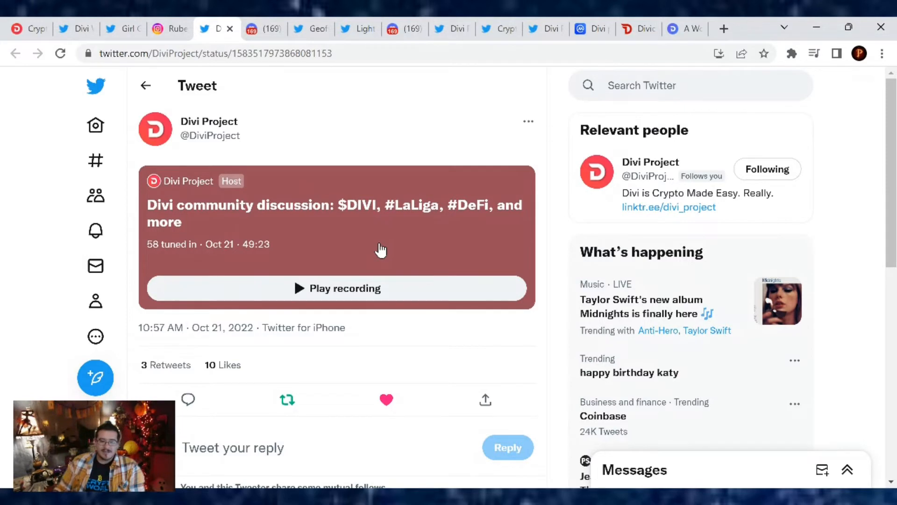
mouse_move(281, 160)
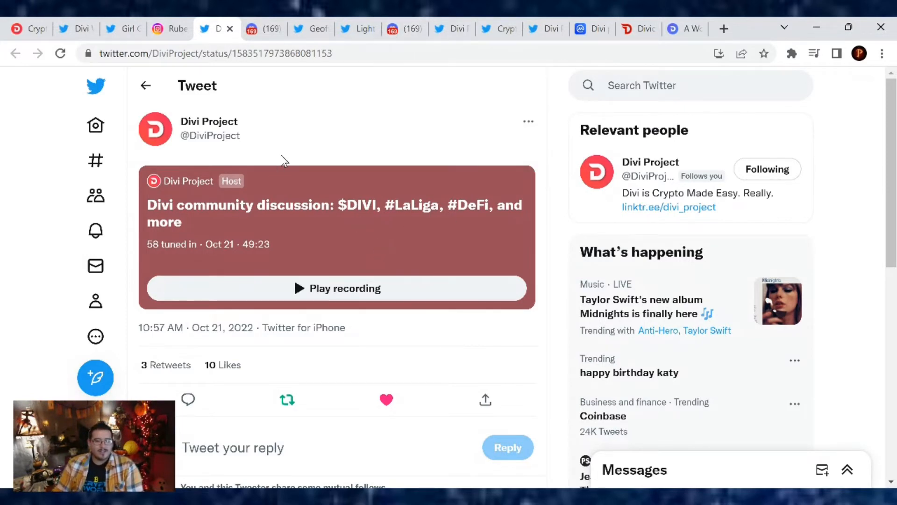
mouse_move(436, 172)
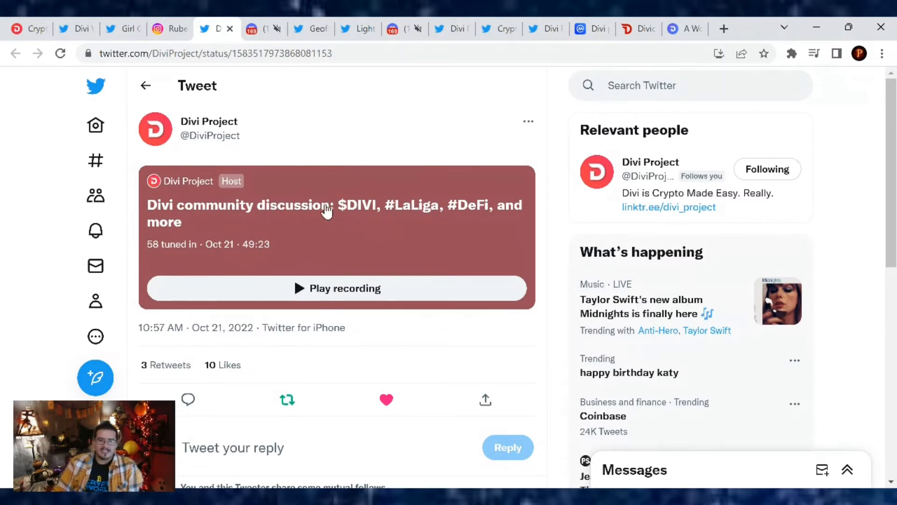
mouse_move(342, 192)
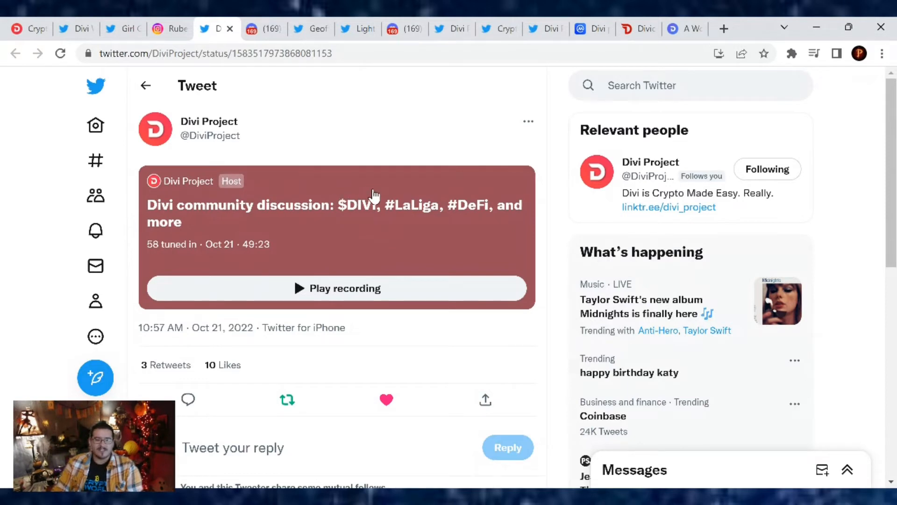
mouse_move(296, 81)
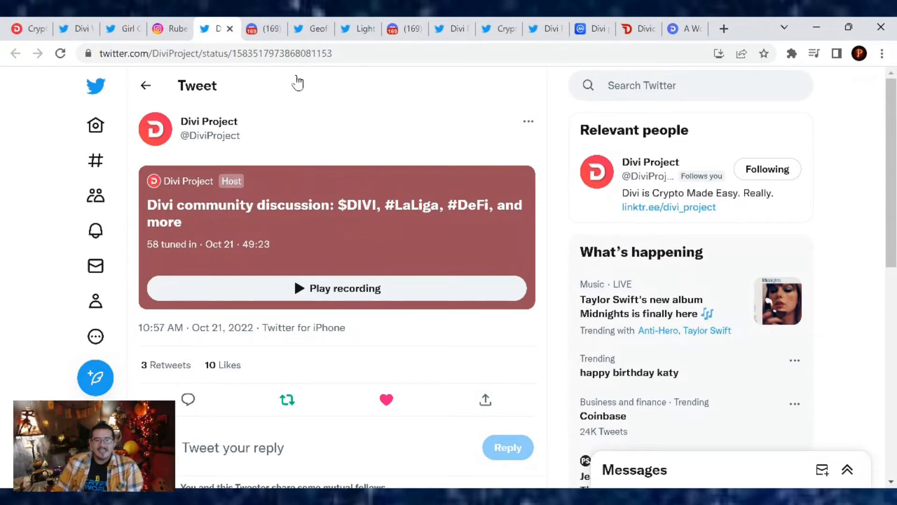
mouse_move(399, 29)
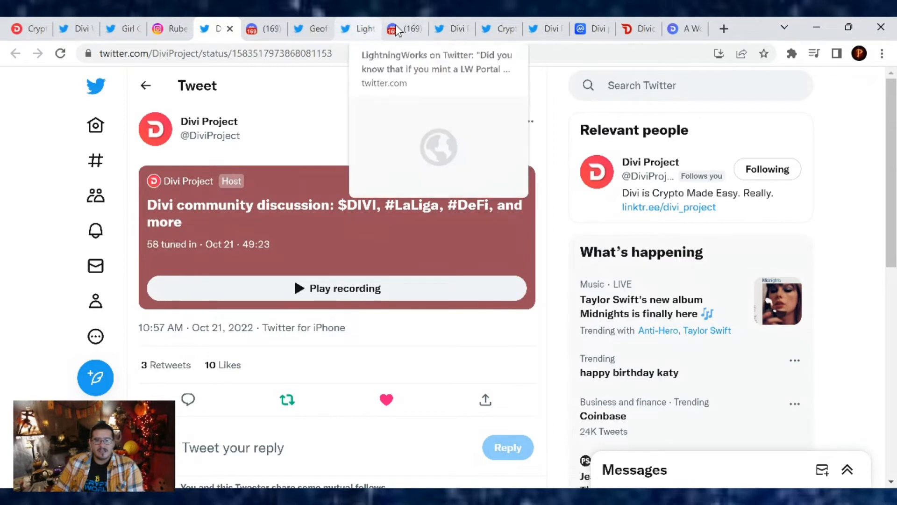
Show the Divi server's #general channel with the Twitter Space, wallet update and Presearch vote messages.
click(405, 28)
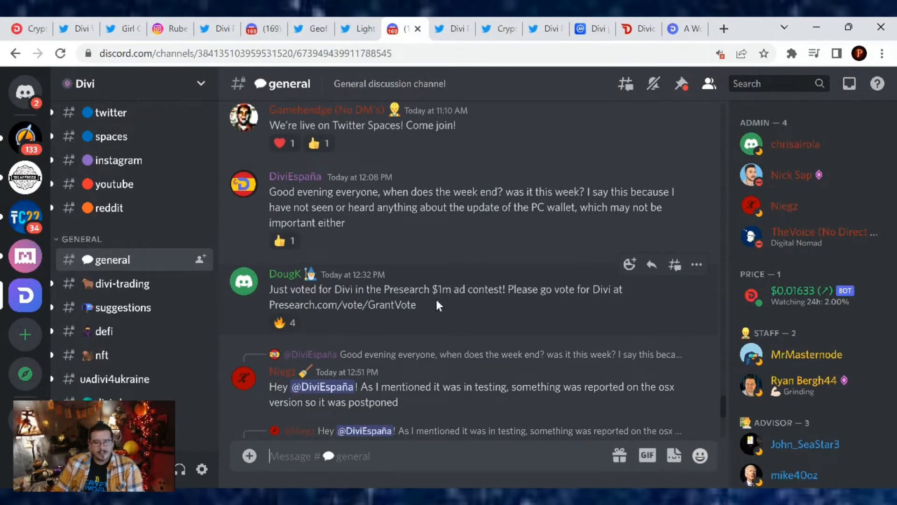
mouse_move(606, 302)
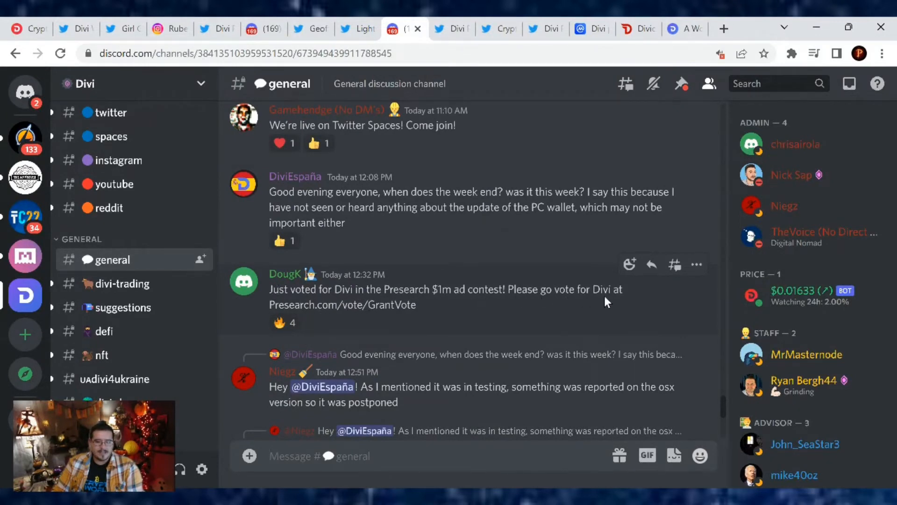
mouse_move(423, 314)
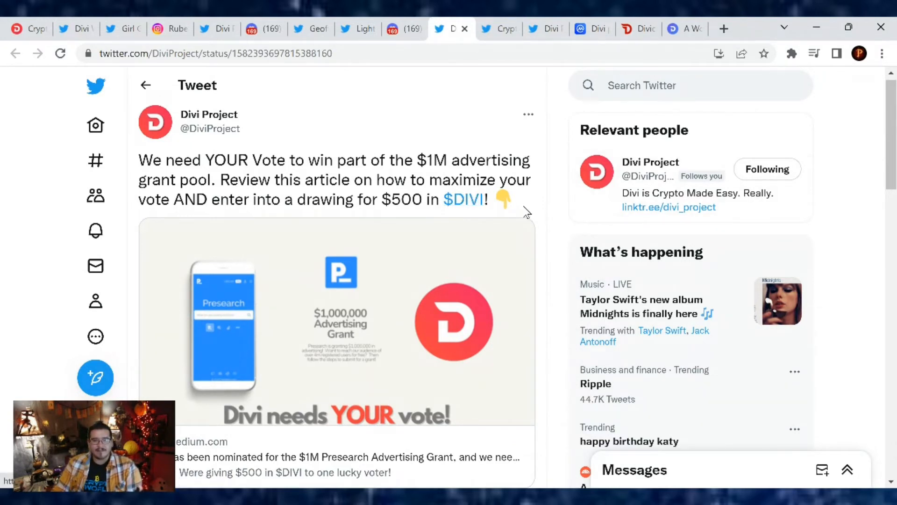
mouse_move(516, 210)
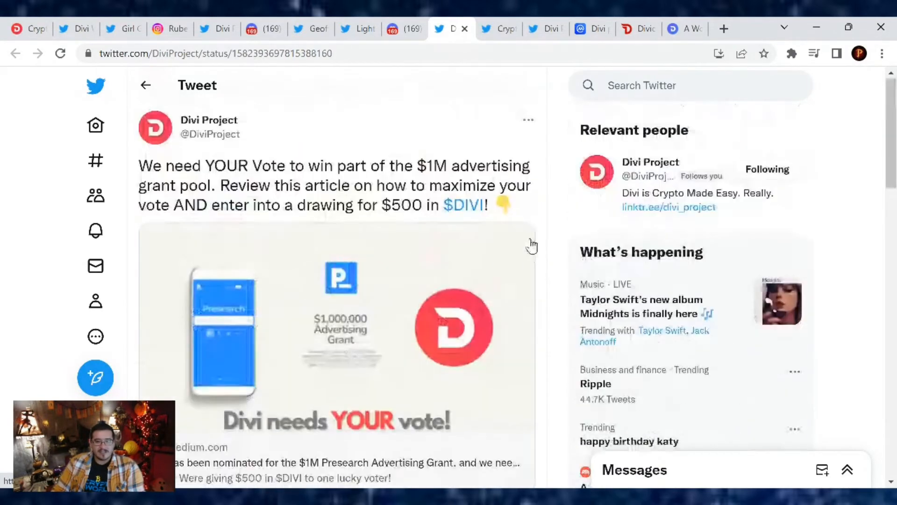
Bring up Crypto Sherpa's tweet on voting for Divi Project in the $1M Presearch Grant.
click(498, 29)
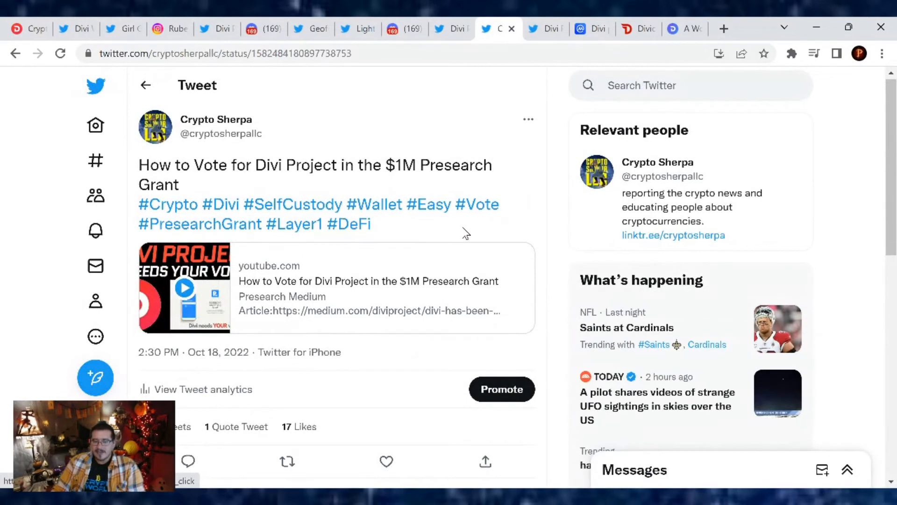
mouse_move(462, 228)
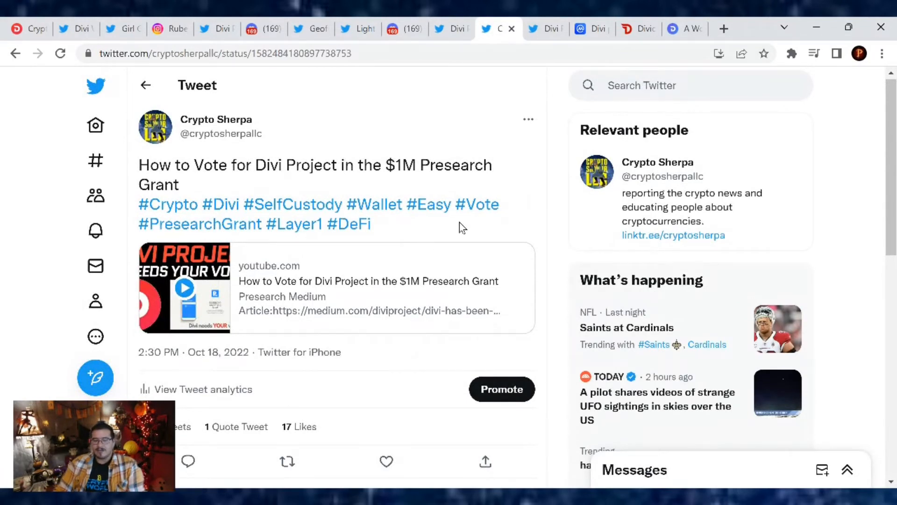
mouse_move(495, 249)
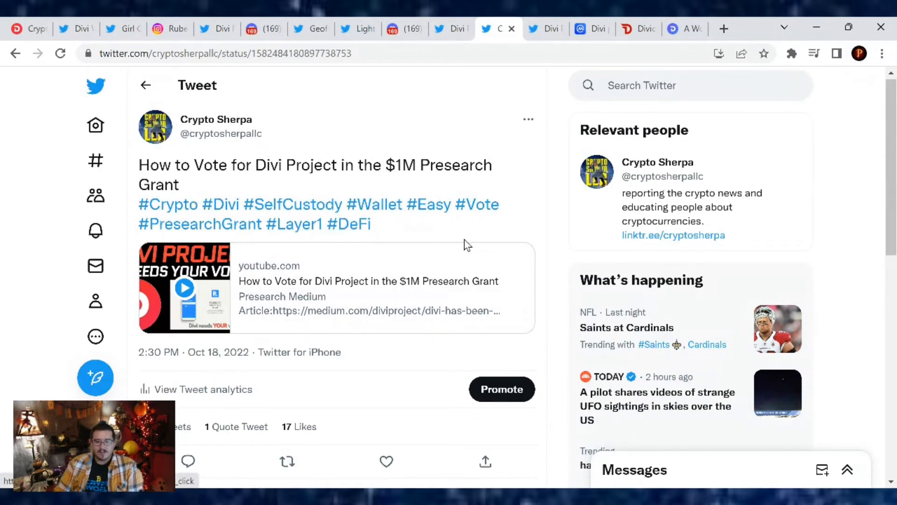
mouse_move(353, 255)
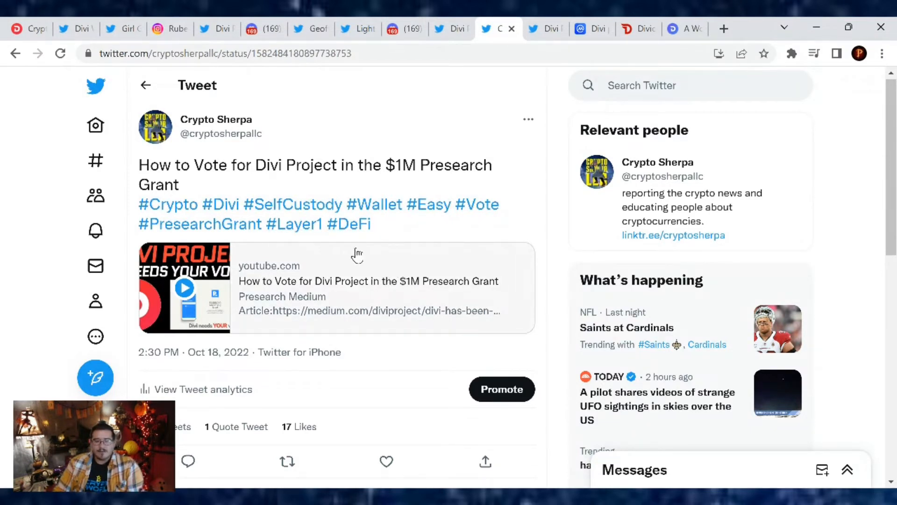
mouse_move(363, 252)
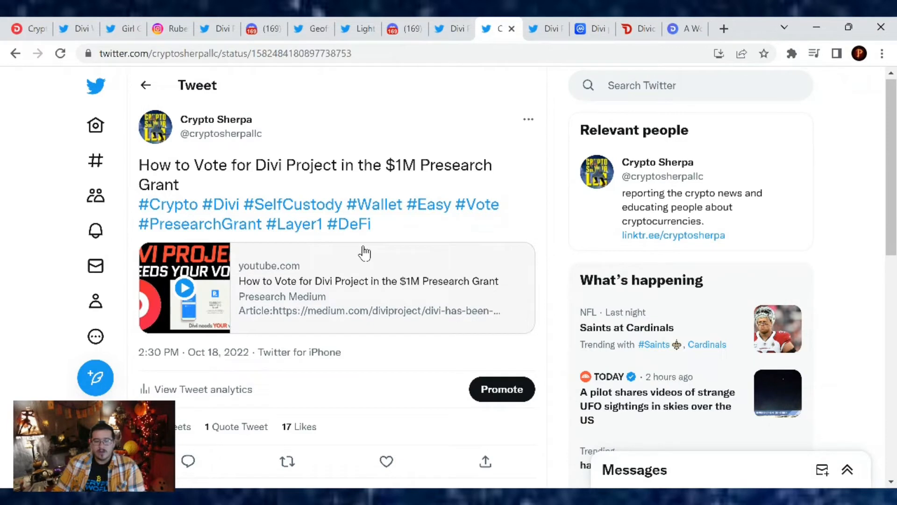
mouse_move(462, 243)
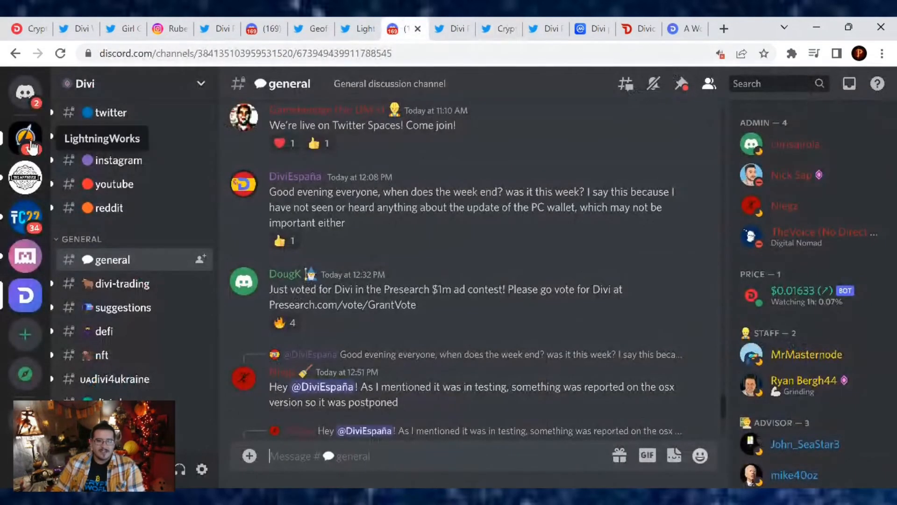
Read the LightningWorks #announcements about the $1M advertising grant vote, then return to Divi and a tweet tab.
click(26, 139)
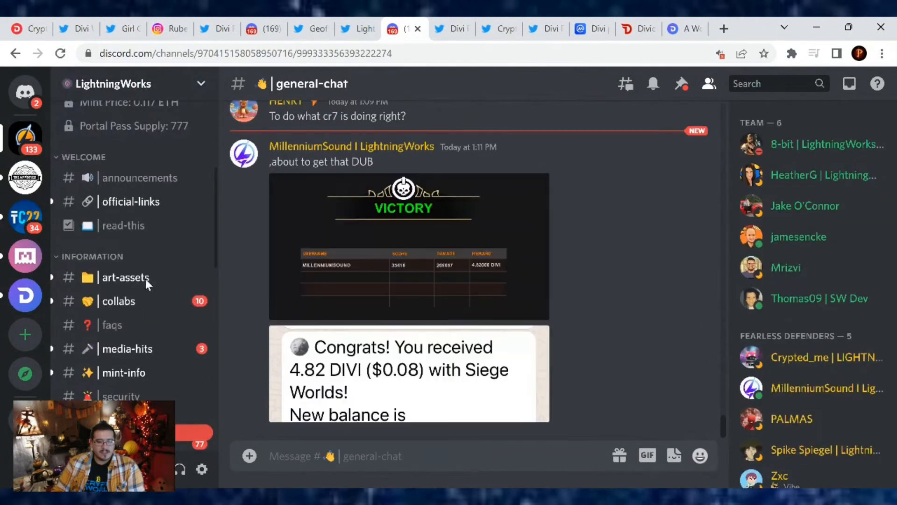
click(140, 178)
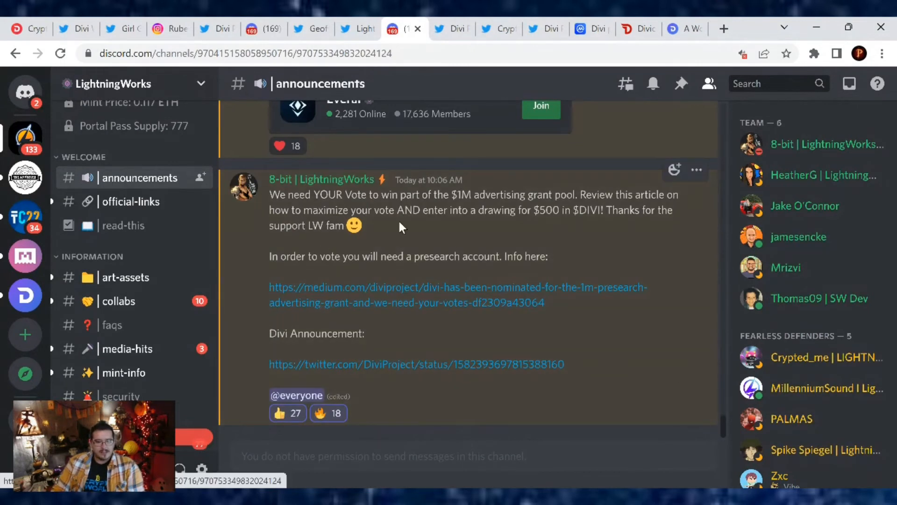
mouse_move(692, 228)
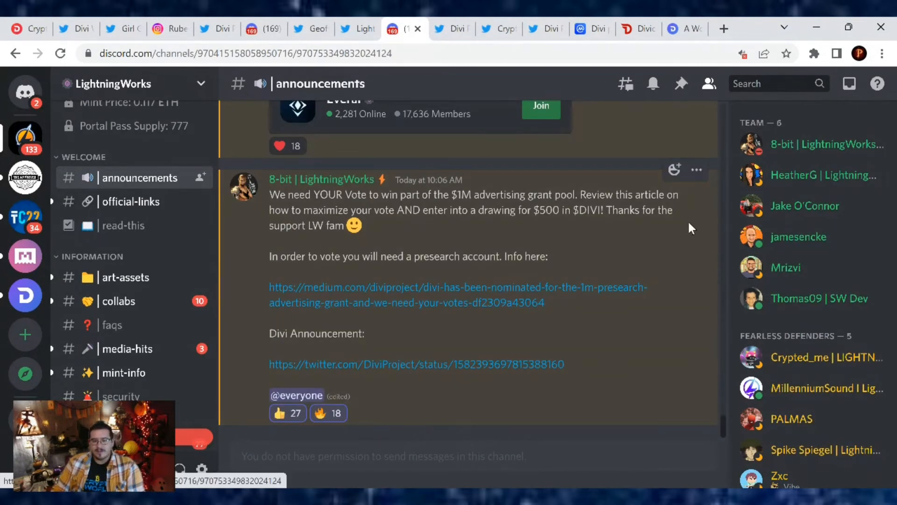
mouse_move(471, 238)
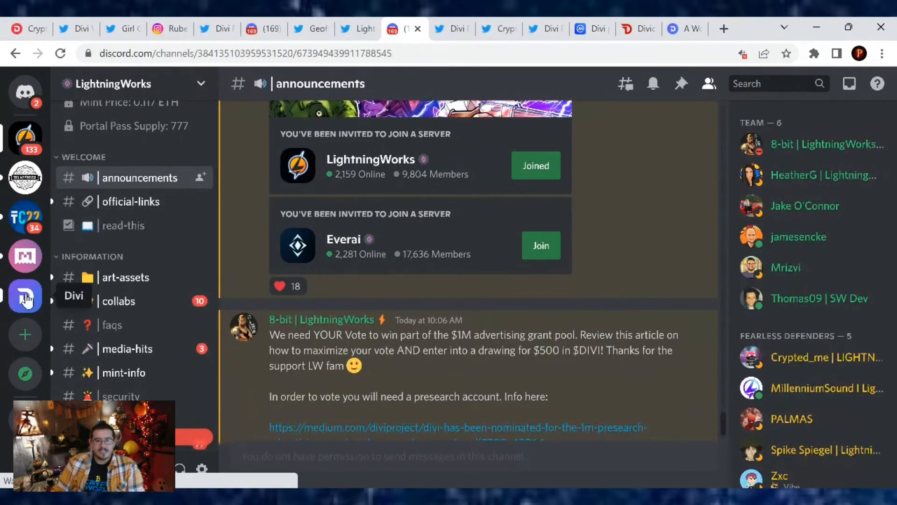
click(24, 294)
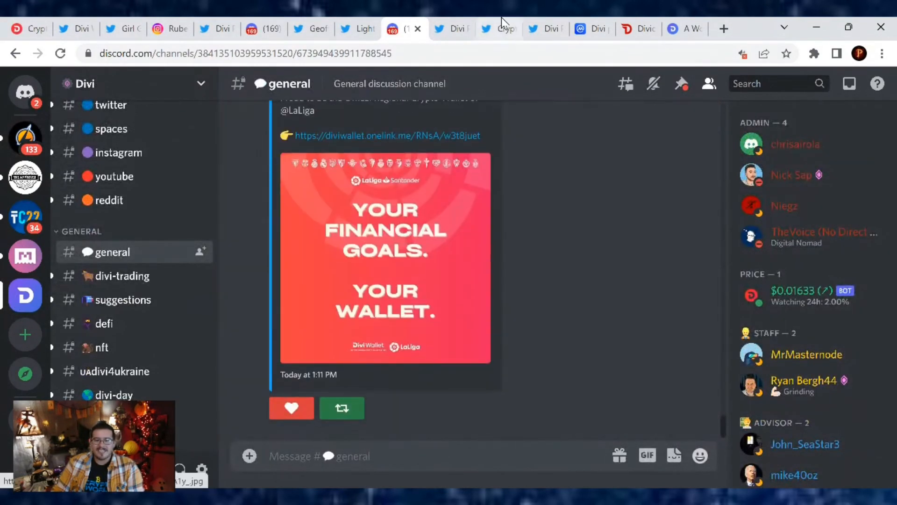
click(502, 29)
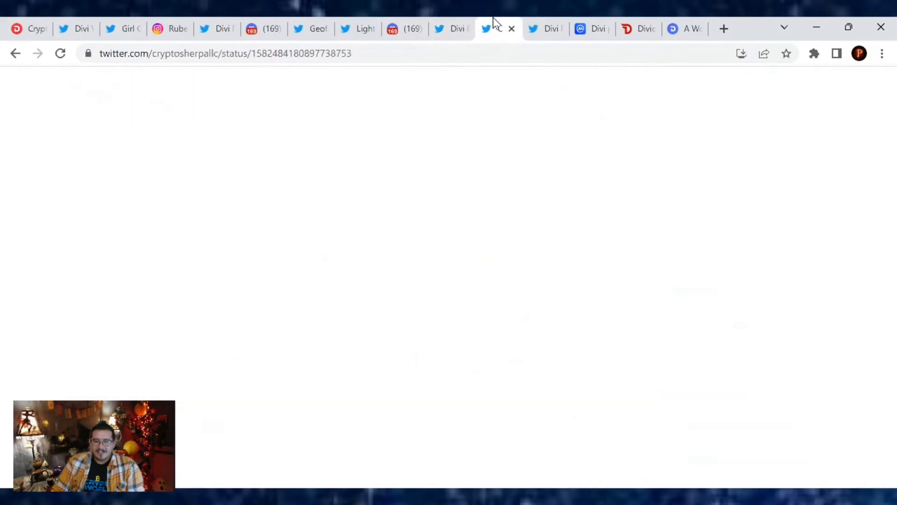
View Divi Project's tweet on Divi Crypto Podcast Episode 176 with the Hashflow founder and CEO.
click(542, 29)
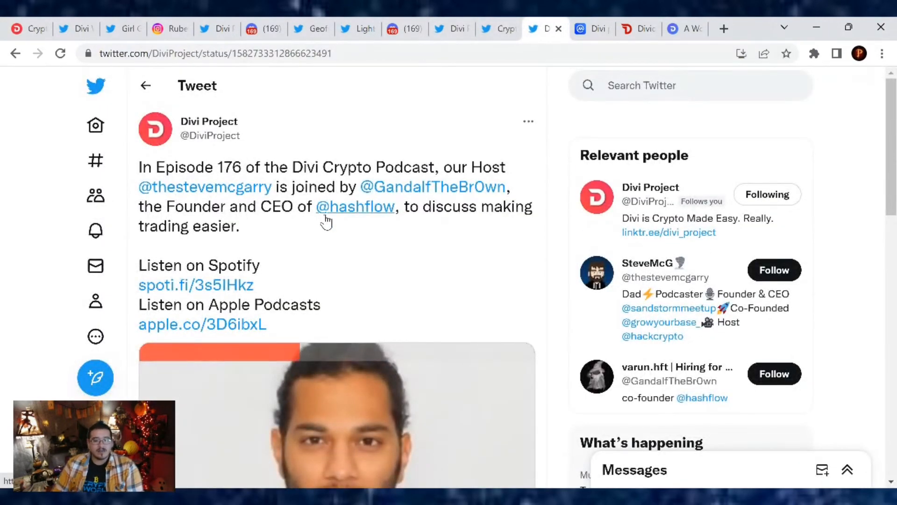
mouse_move(355, 207)
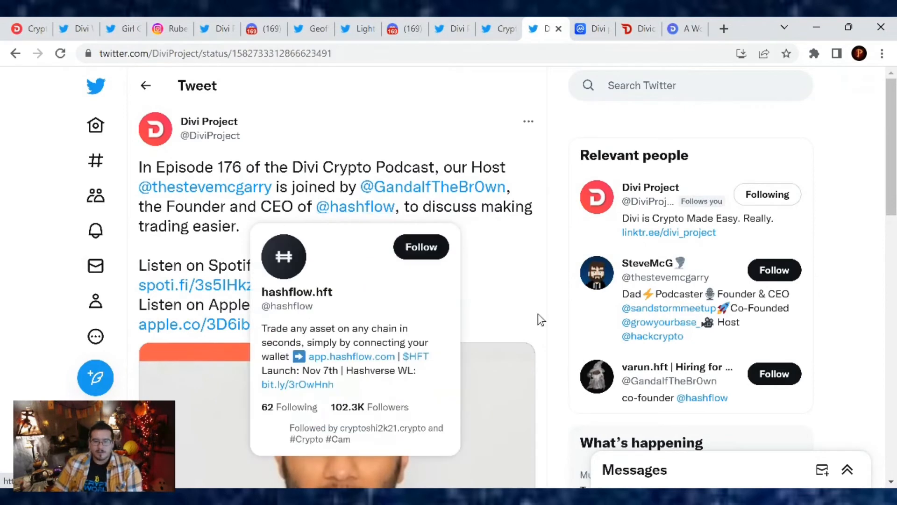
mouse_move(403, 262)
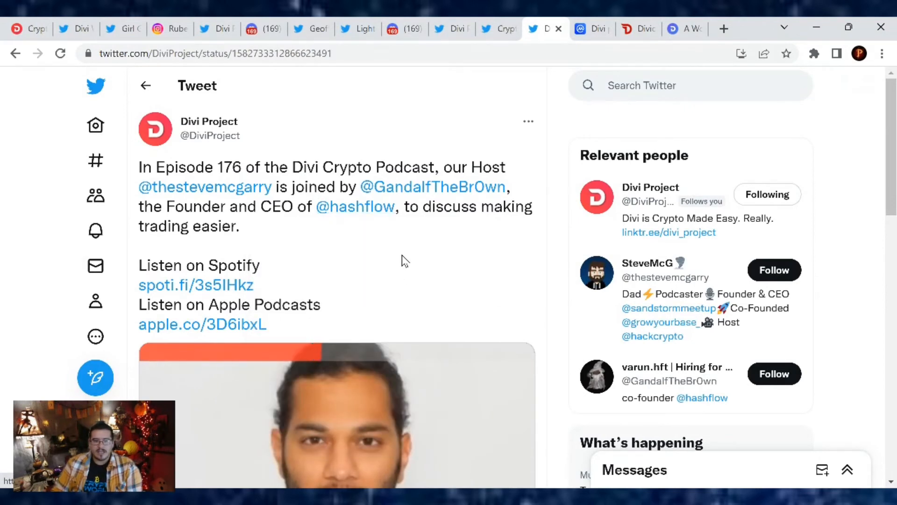
mouse_move(286, 255)
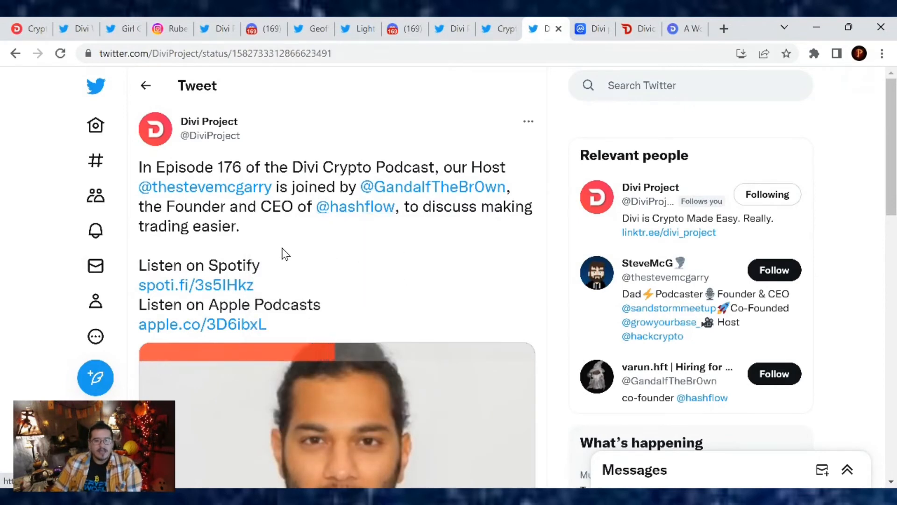
scroll(down, 3)
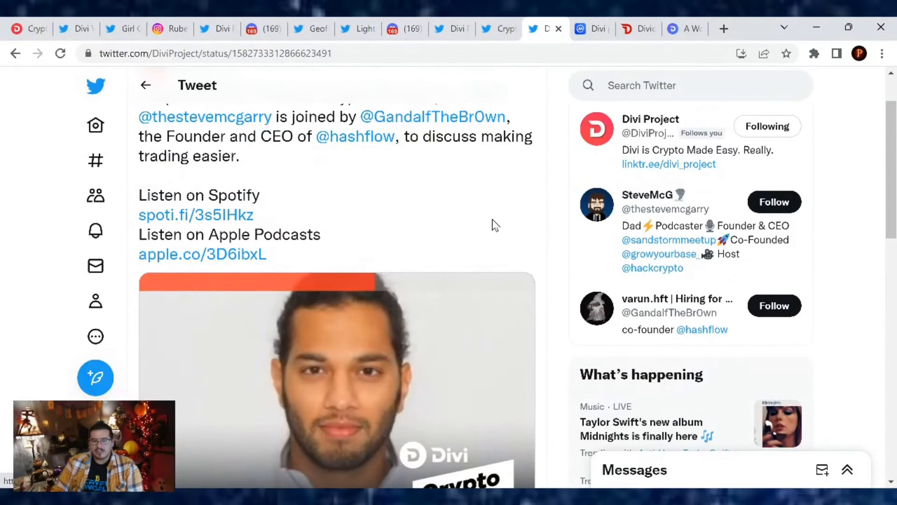
scroll(down, 3)
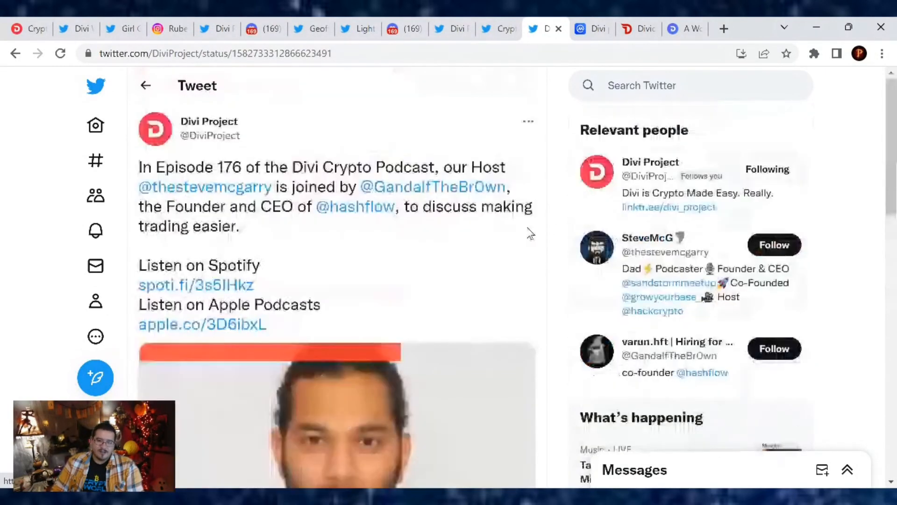
Review Divi's CoinMarketCap price and USD chart, then land on the Divi Wallet homepage.
click(589, 28)
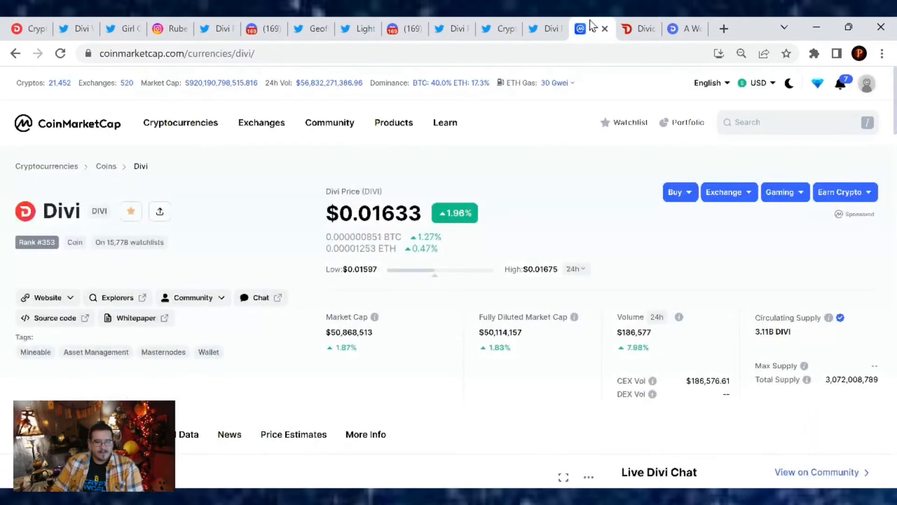
mouse_move(543, 176)
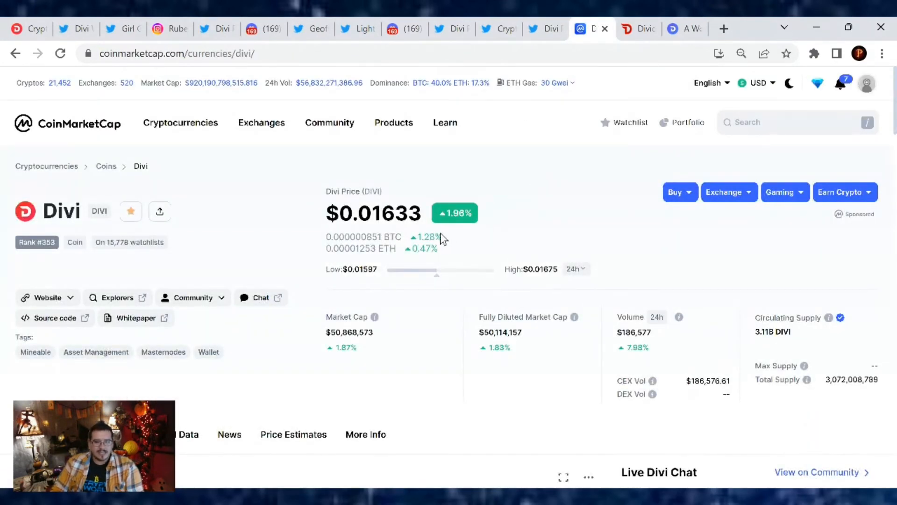
mouse_move(514, 227)
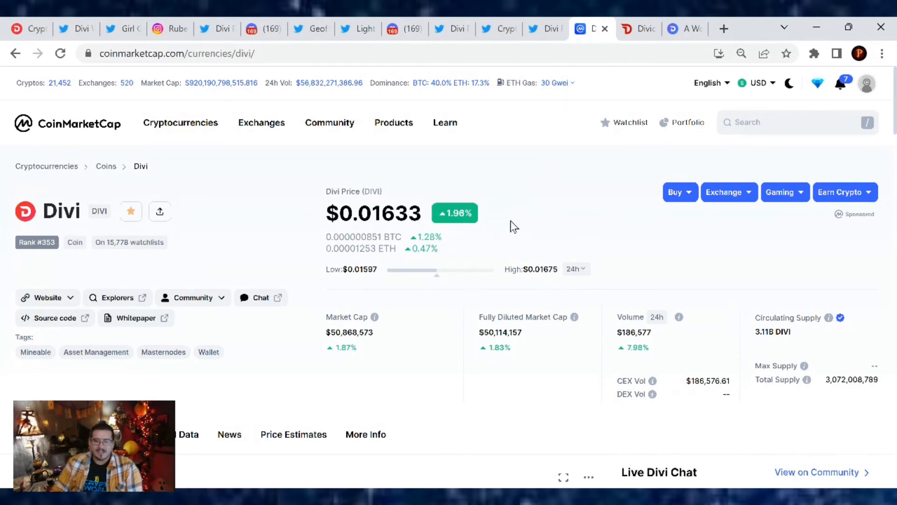
mouse_move(381, 355)
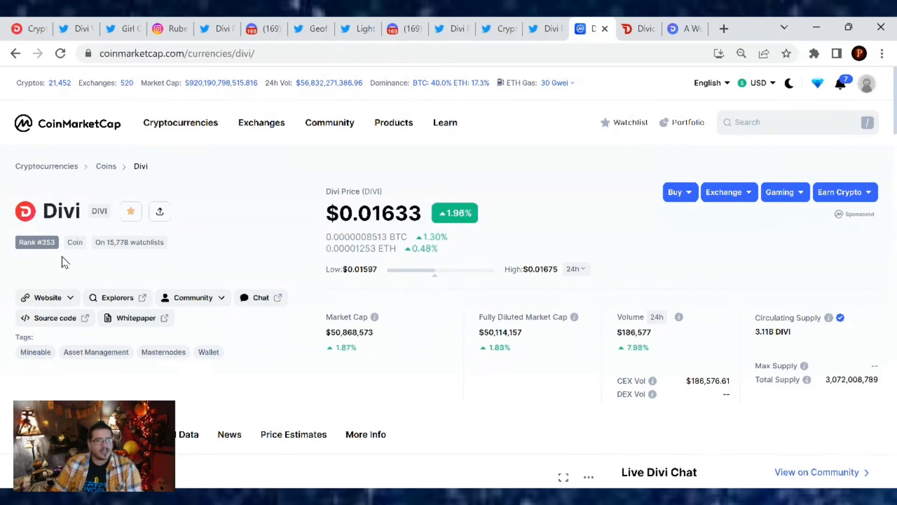
scroll(down, 3)
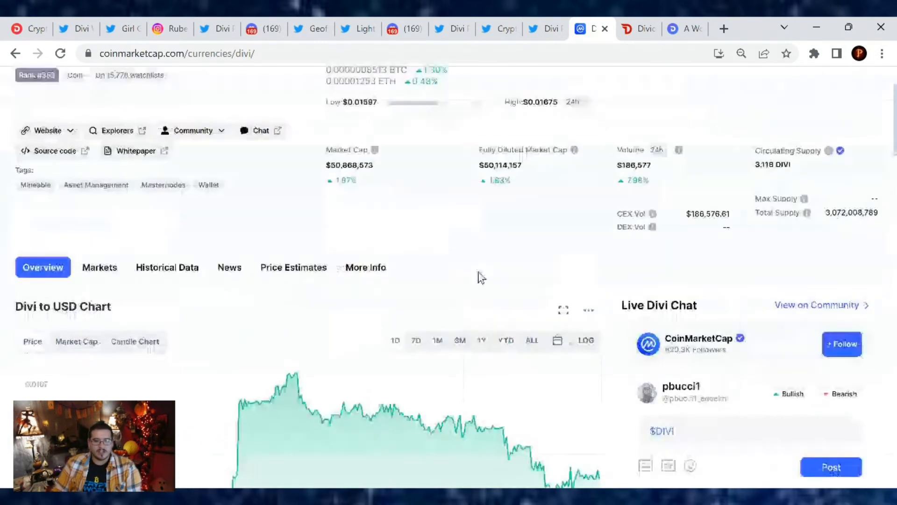
scroll(down, 3)
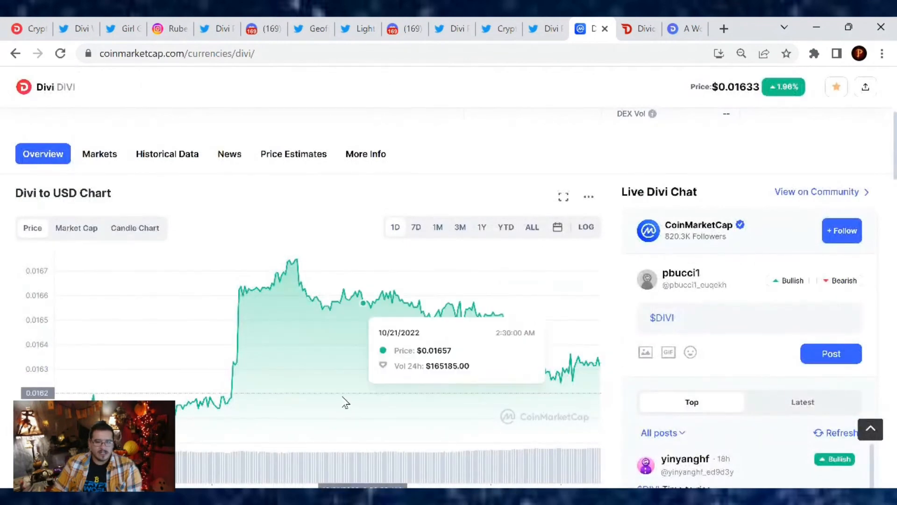
mouse_move(762, 286)
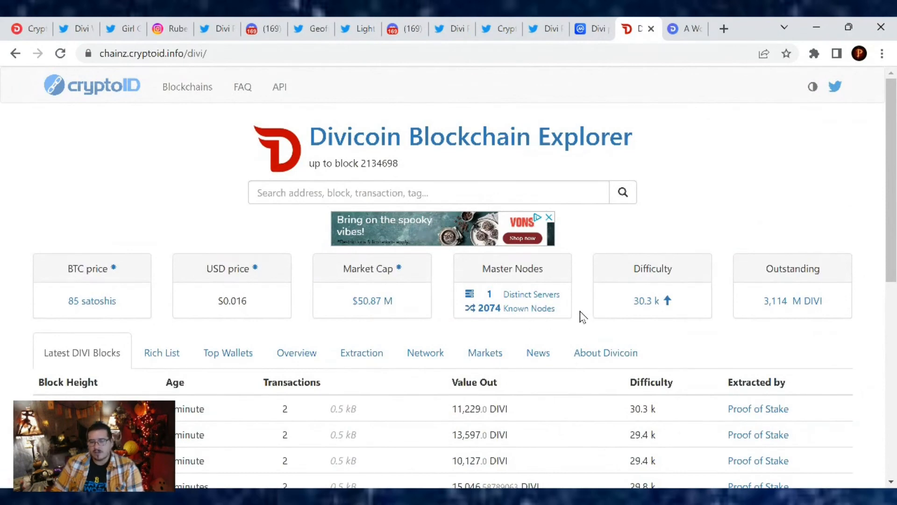
click(688, 28)
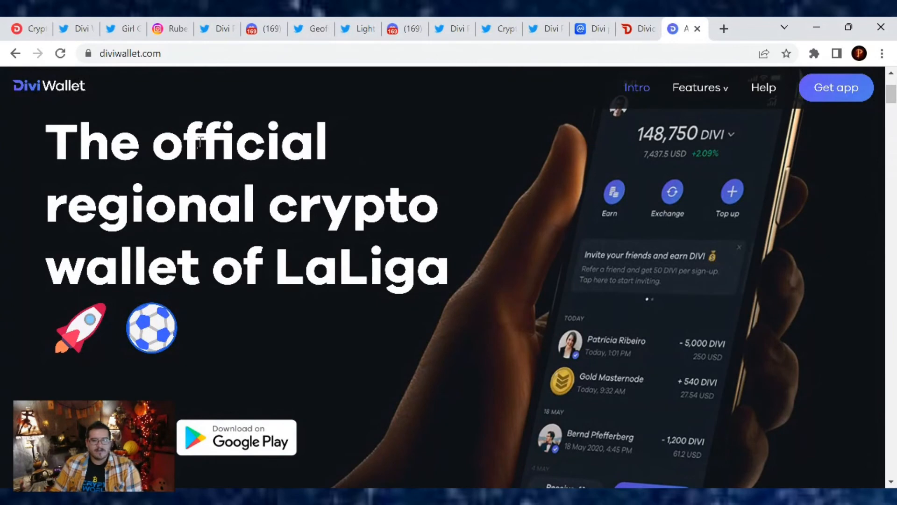
scroll(down, 3)
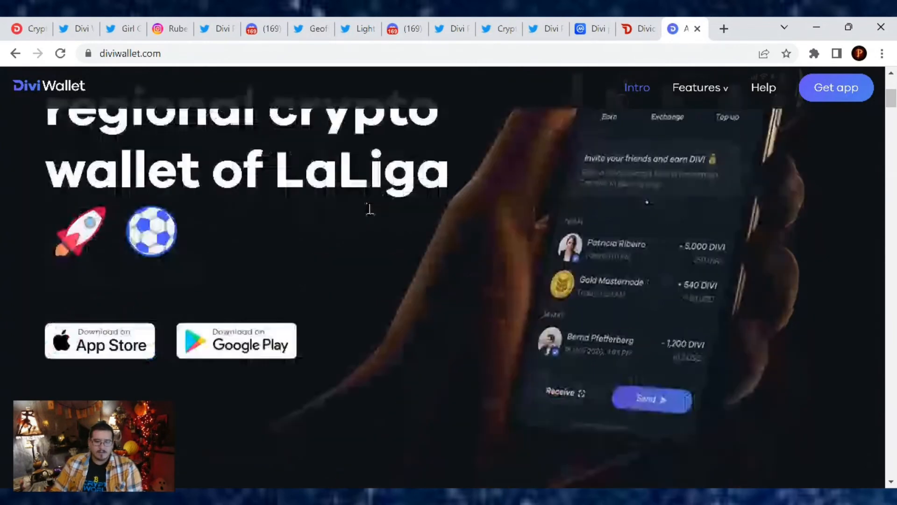
scroll(down, 3)
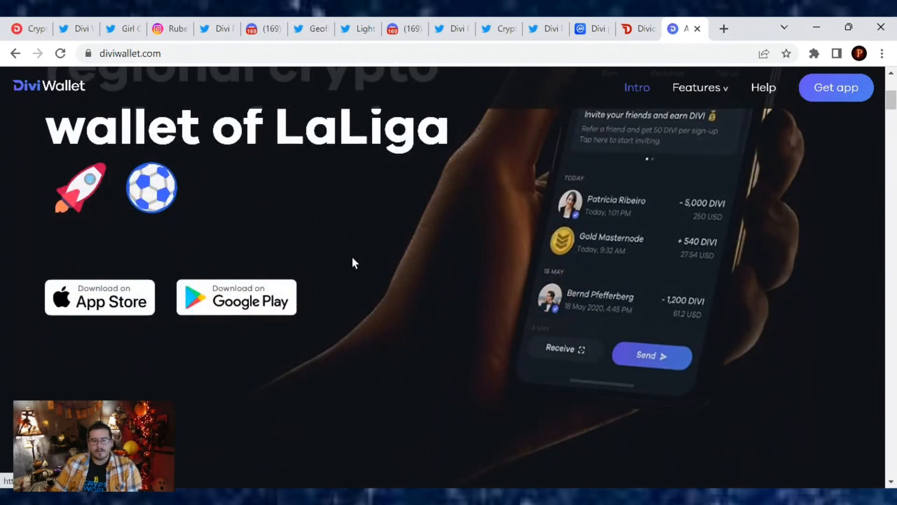
scroll(down, 3)
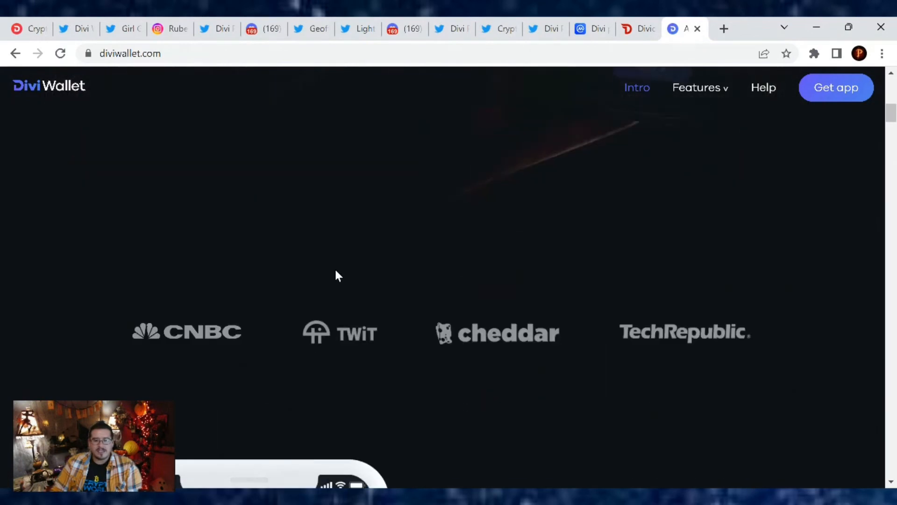
scroll(down, 3)
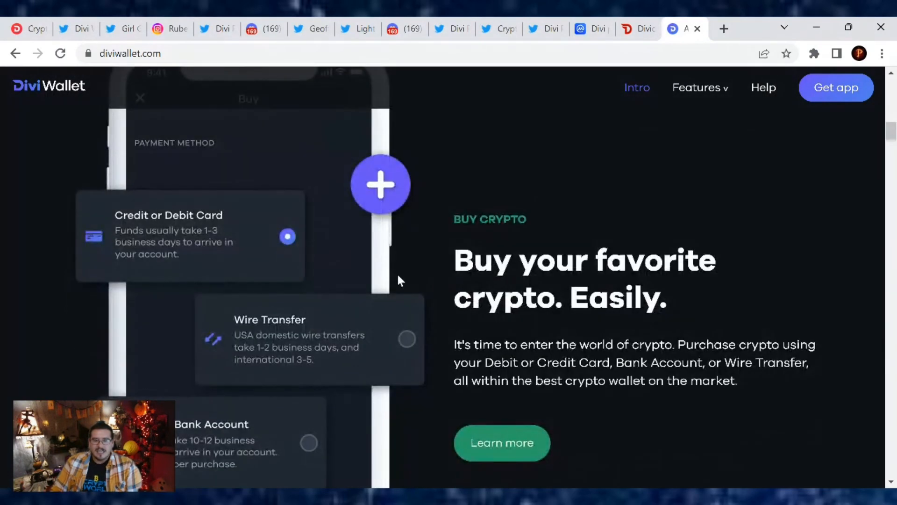
scroll(down, 3)
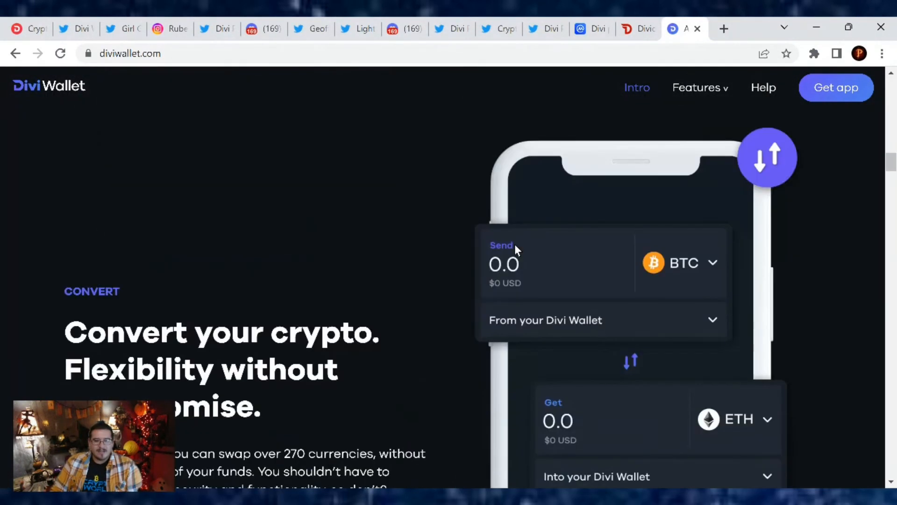
scroll(down, 3)
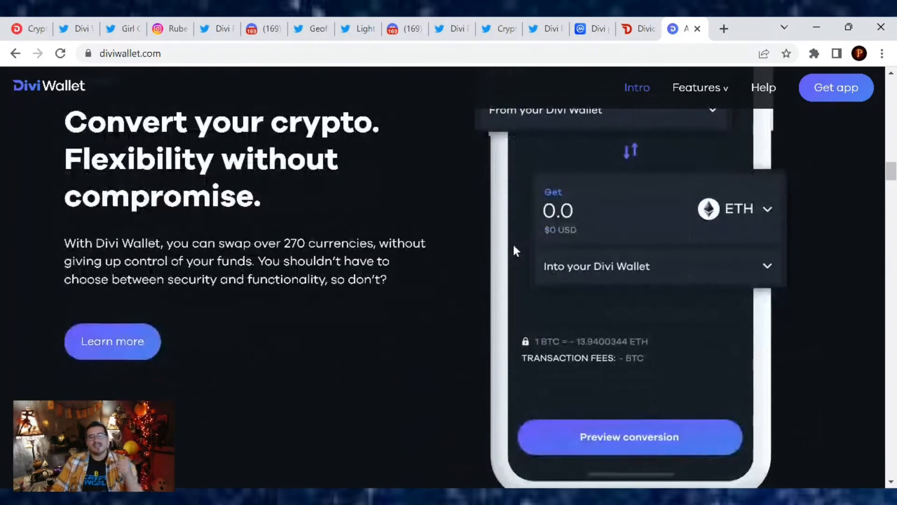
scroll(down, 3)
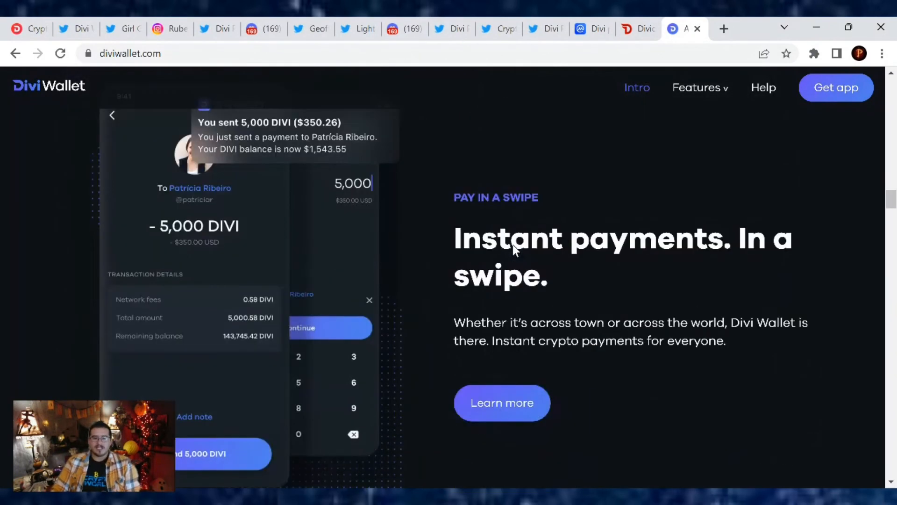
scroll(down, 3)
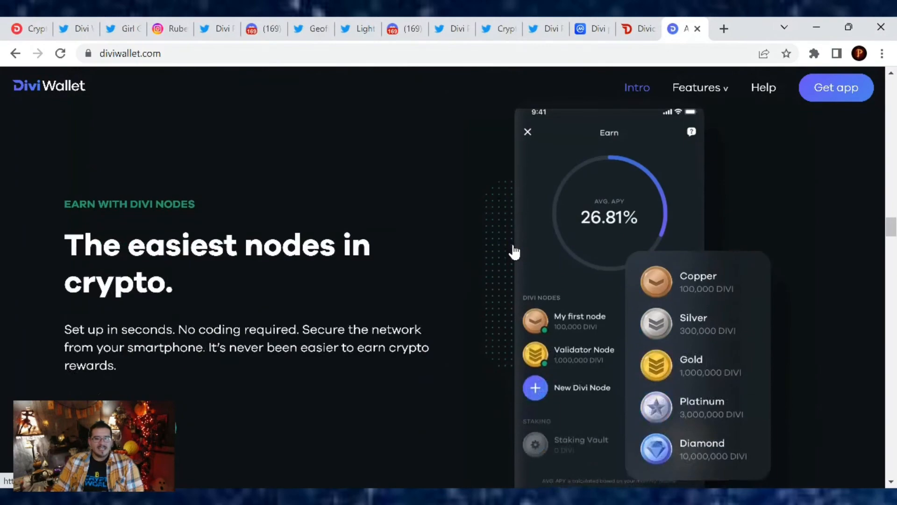
scroll(down, 3)
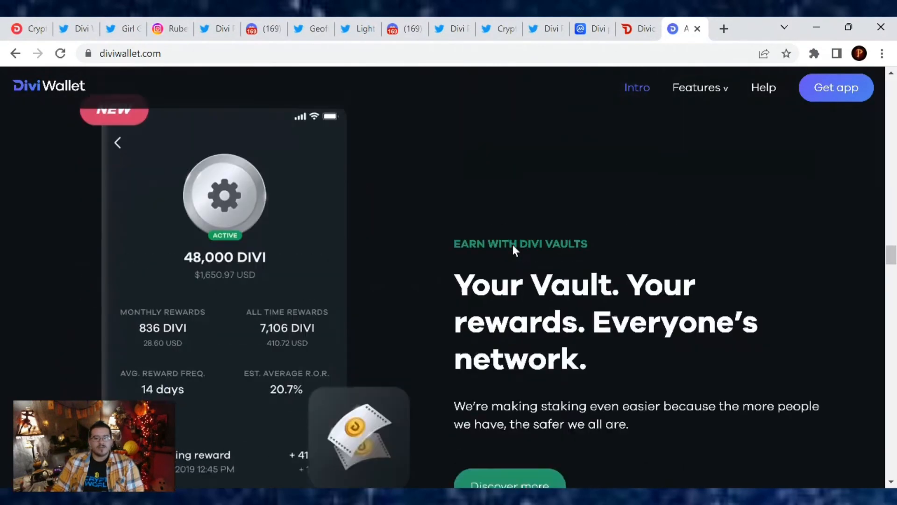
scroll(down, 3)
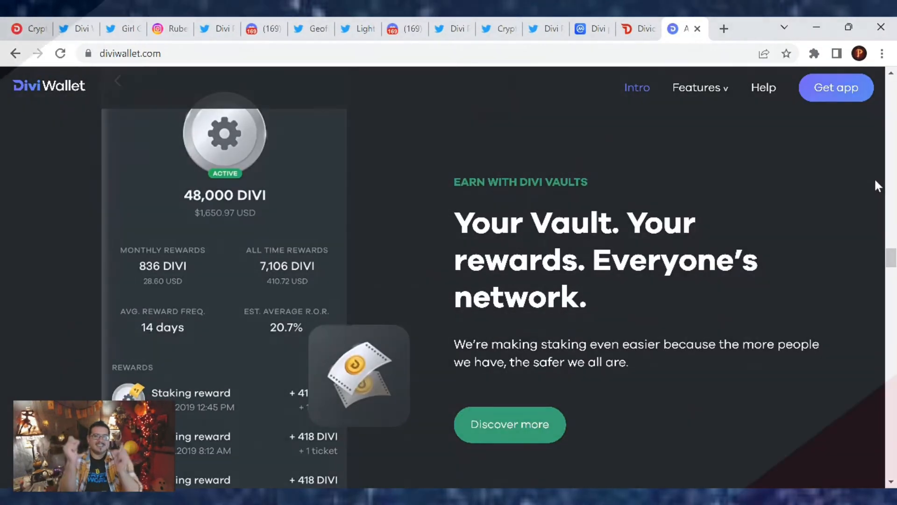